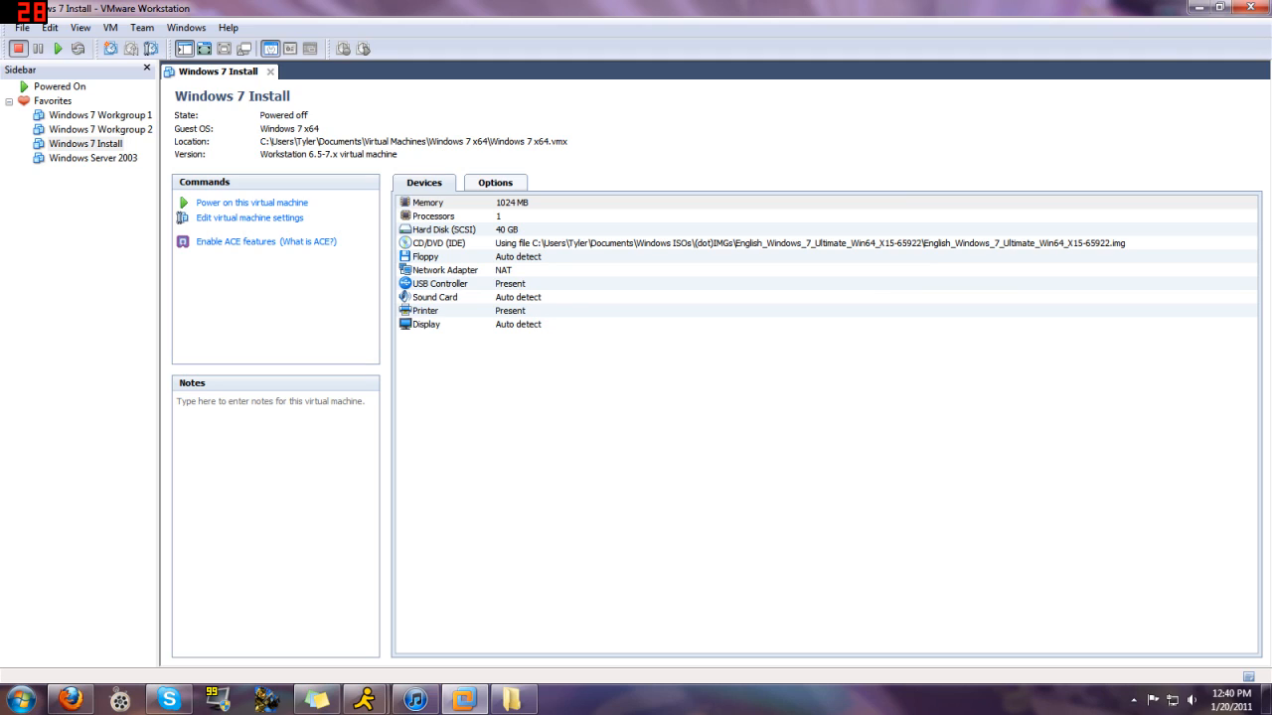
pyautogui.moveTo(285, 217)
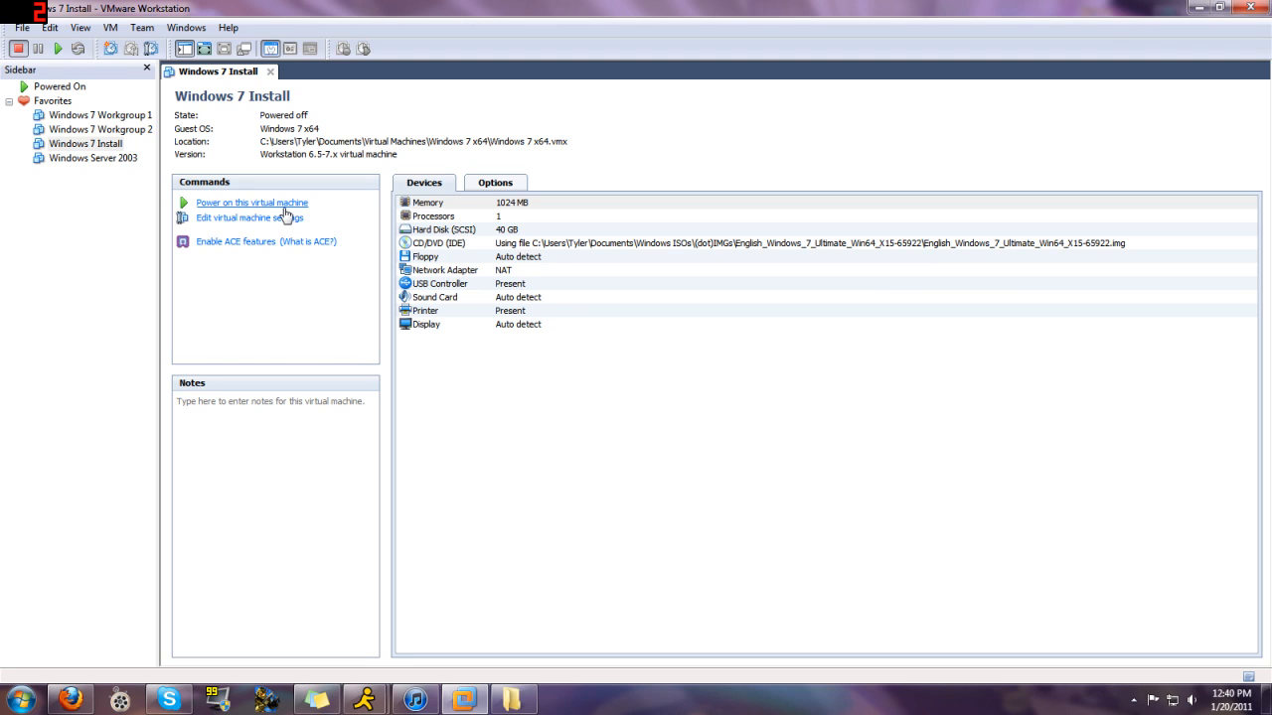
# Step: Power on the Windows 7 Install virtual machine and enter BIOS setup
pyautogui.click(252, 203)
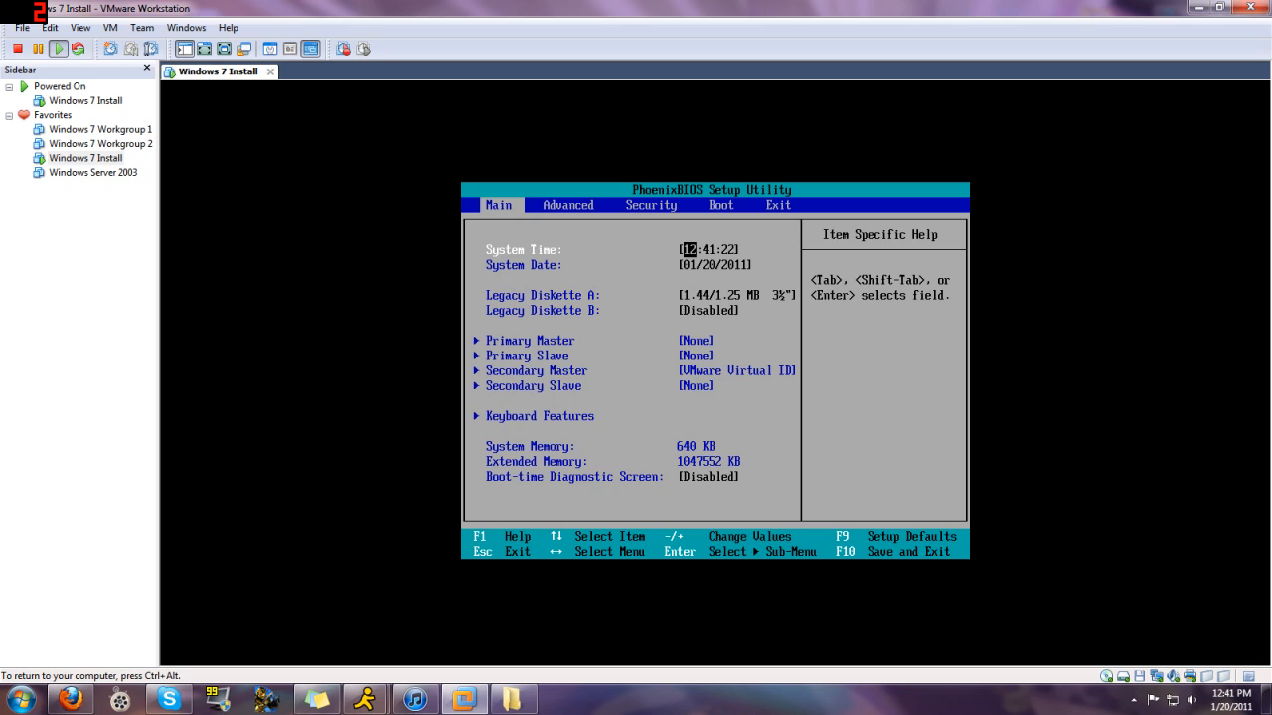
# Step: Review the BIOS boot order with CD-ROM Drive, then exit to boot from the DVD
pyautogui.click(651, 204)
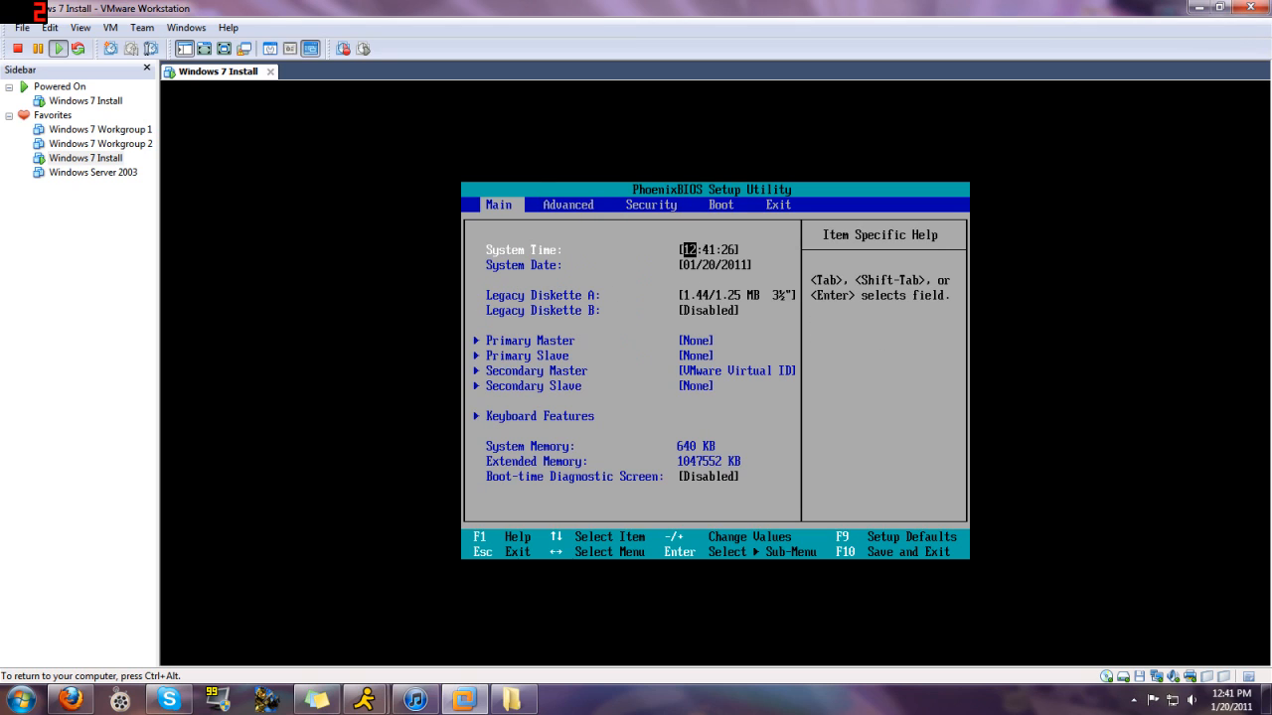
pyautogui.click(720, 205)
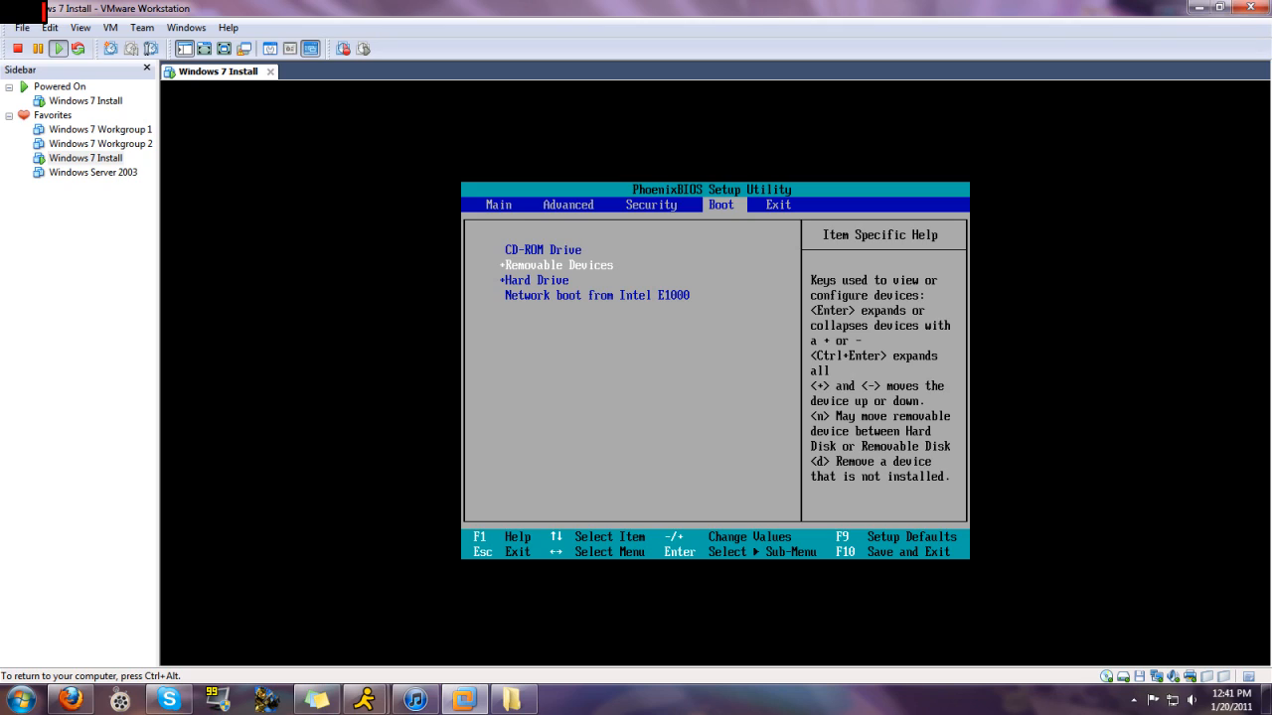
pyautogui.press('Down')
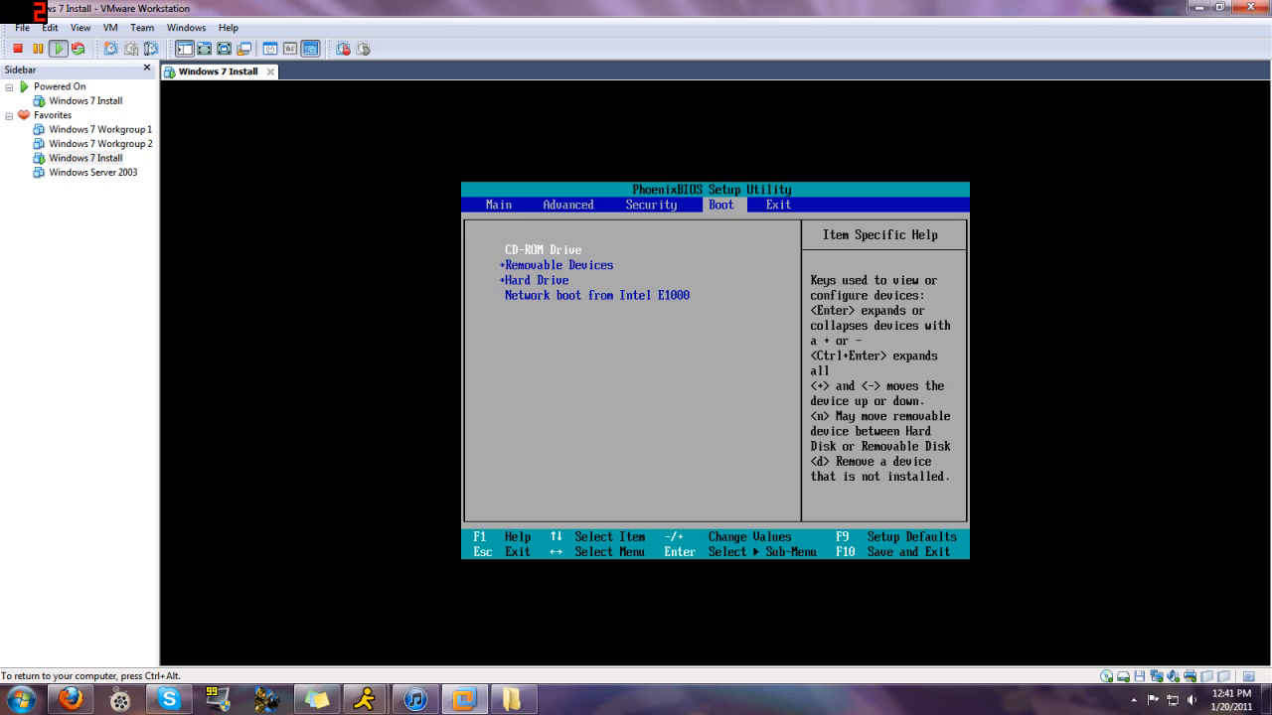
pyautogui.press('down')
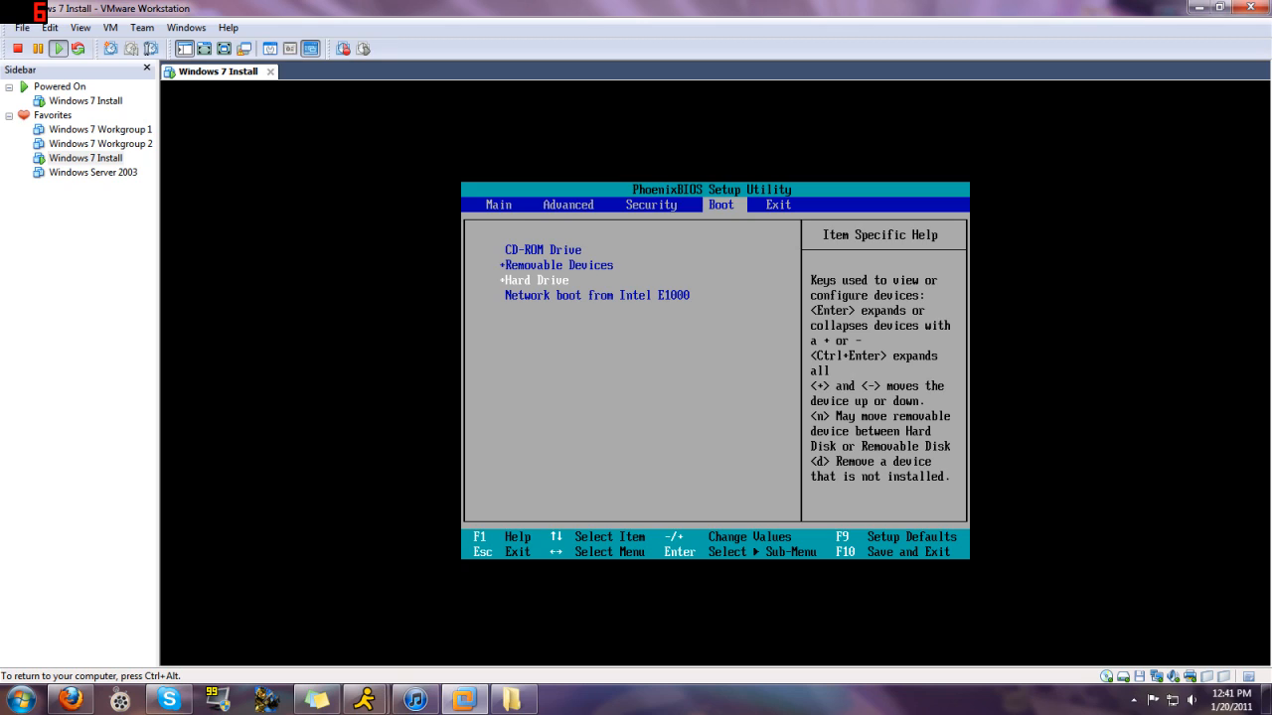
pyautogui.press('Up')
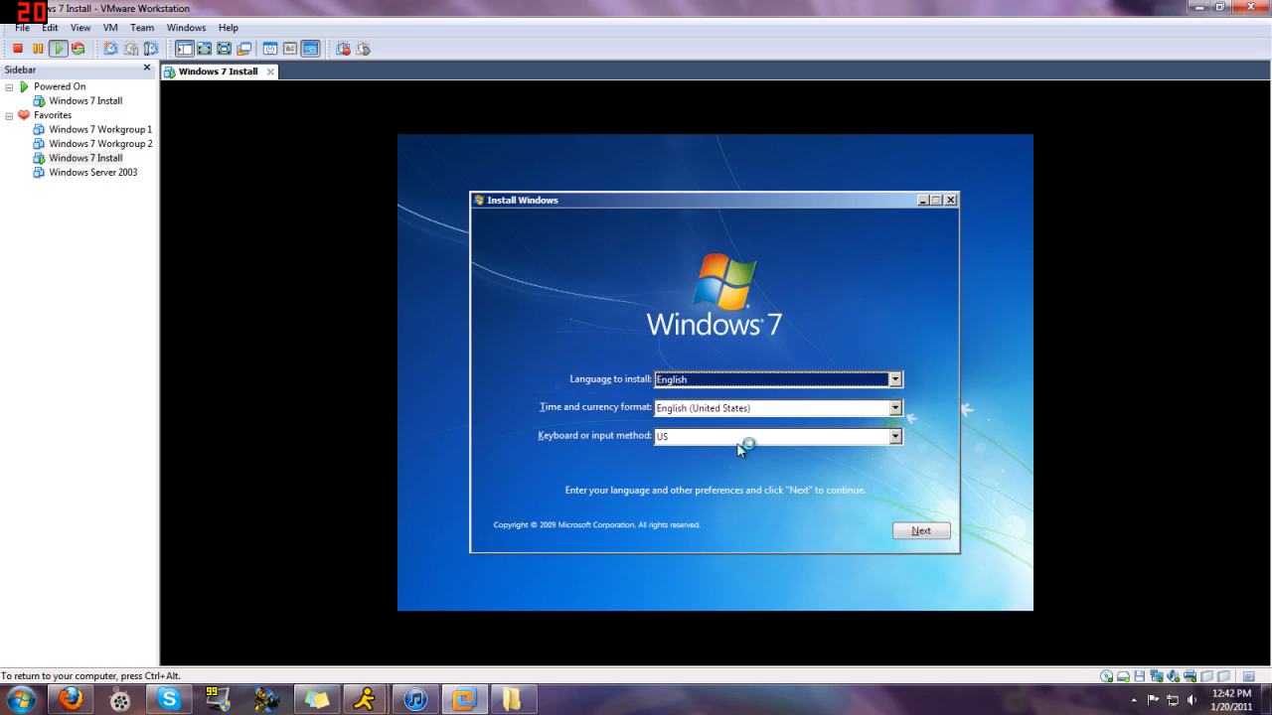
pyautogui.moveTo(743, 450)
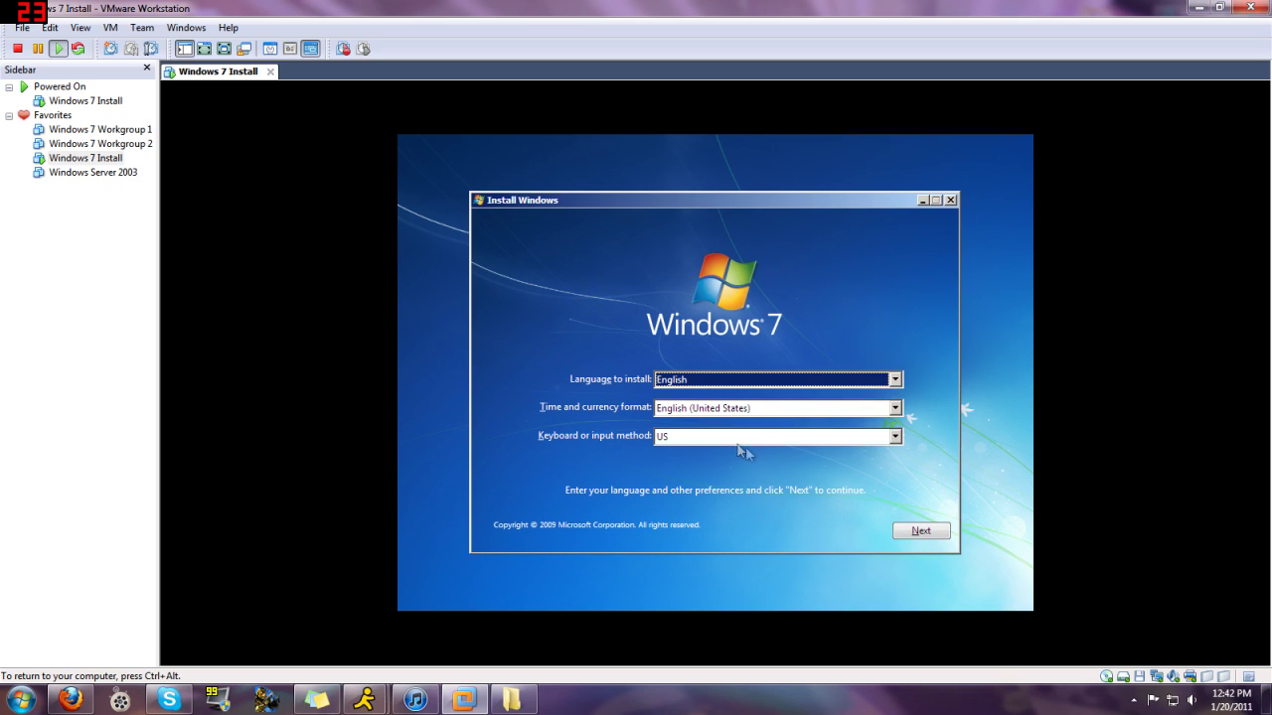
pyautogui.moveTo(752, 458)
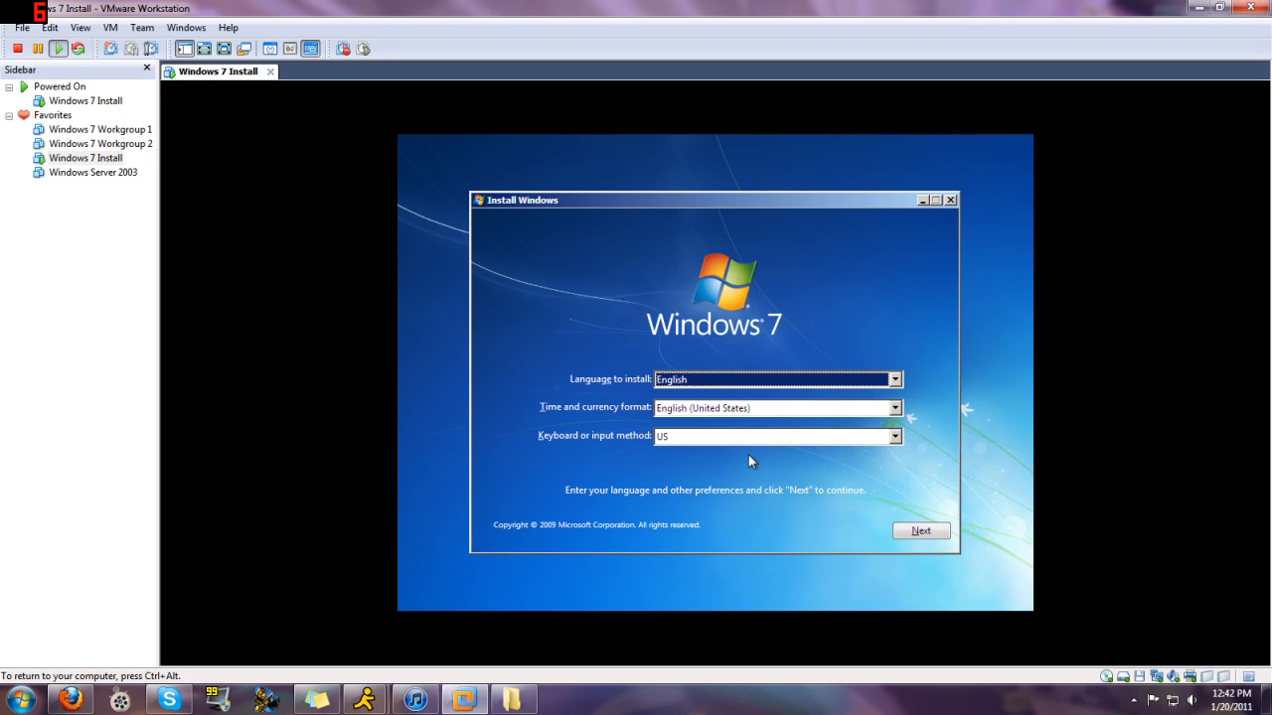
# Step: Keep English language and US keyboard, continue, and start Install now
pyautogui.click(893, 380)
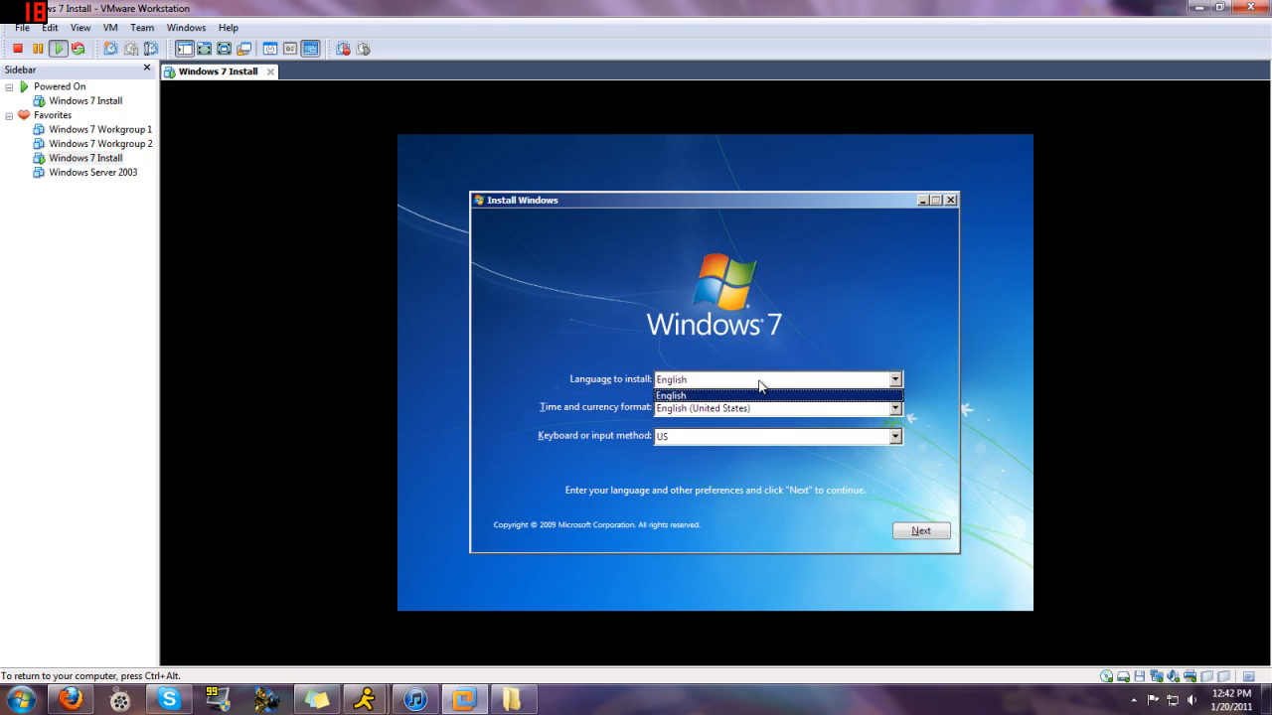
pyautogui.click(894, 409)
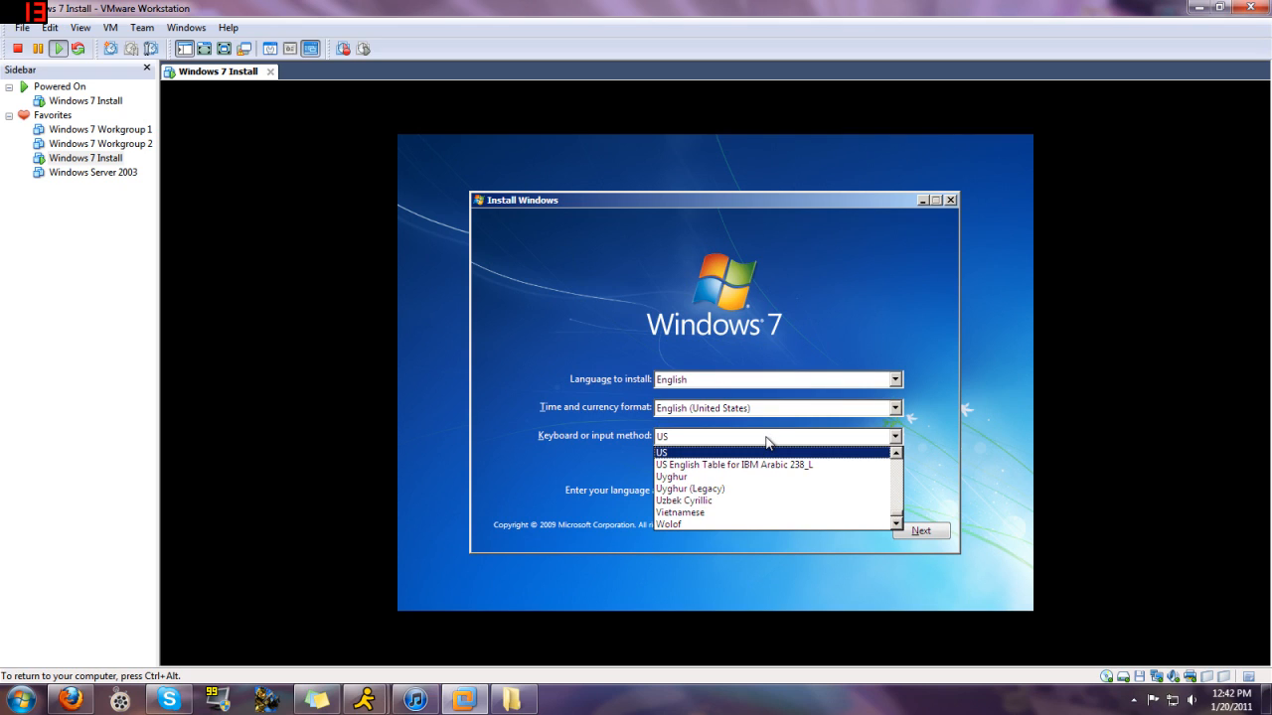
pyautogui.click(663, 452)
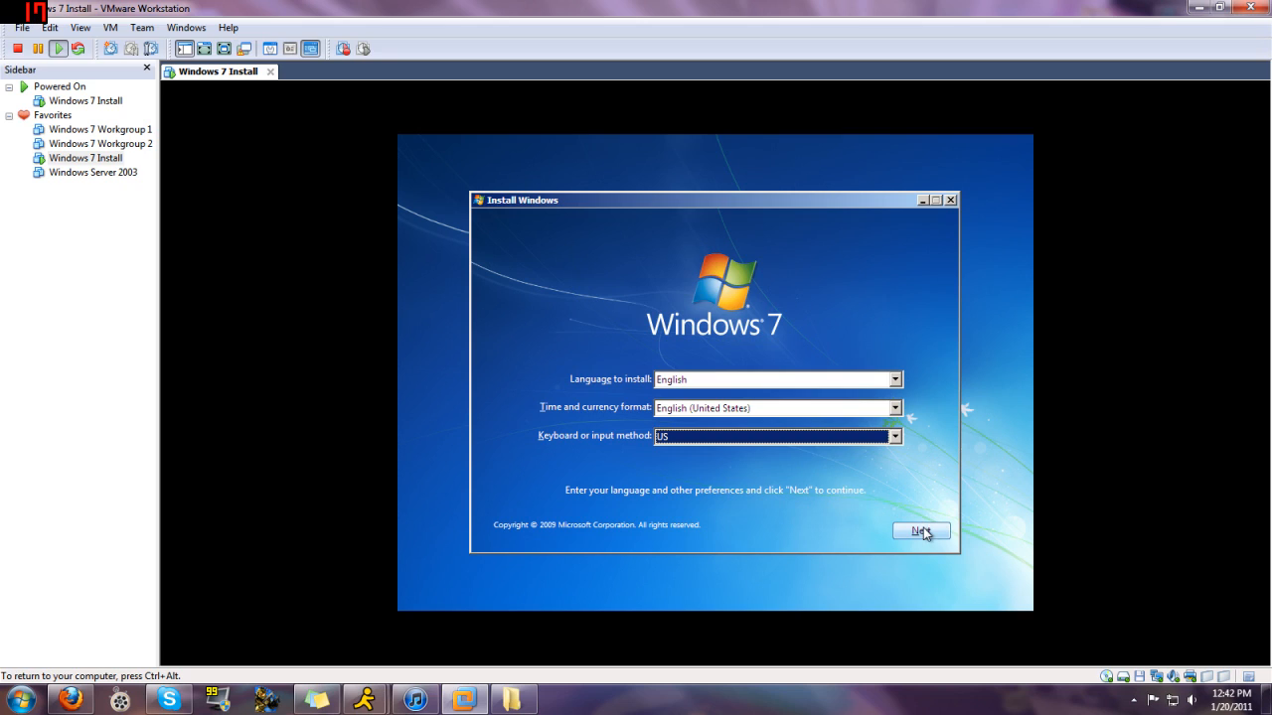
pyautogui.click(919, 531)
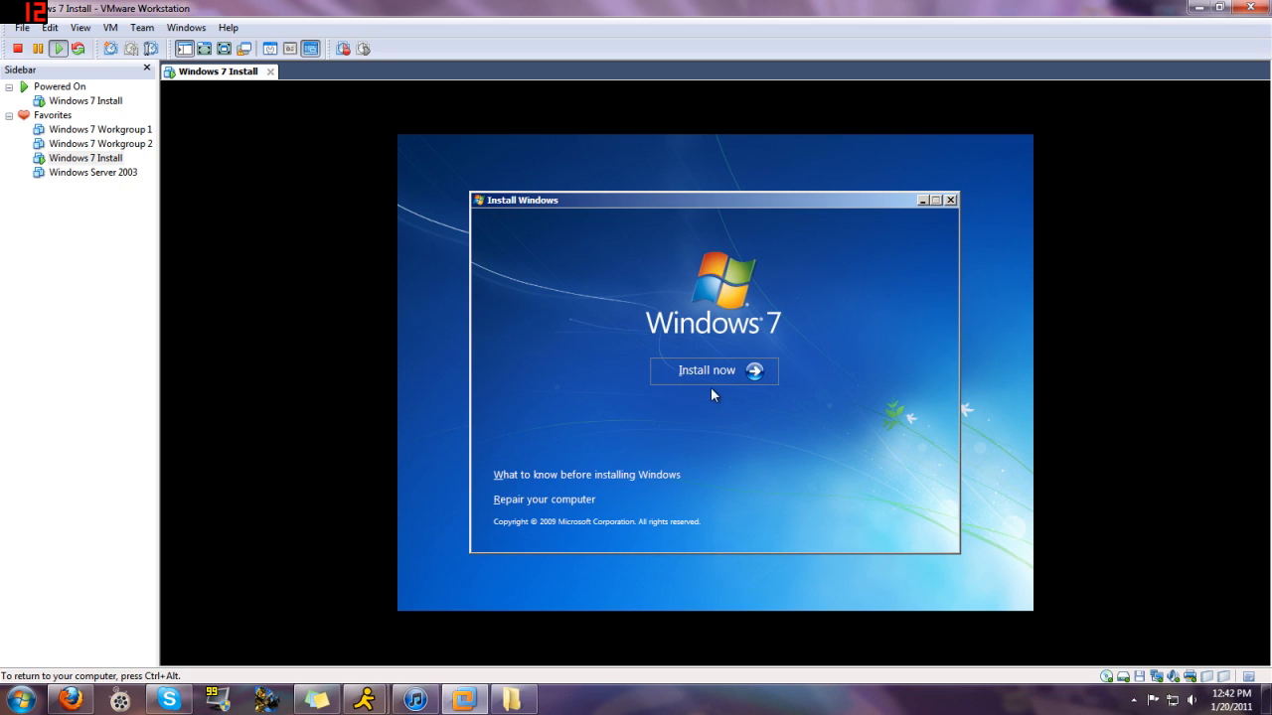
pyautogui.click(706, 369)
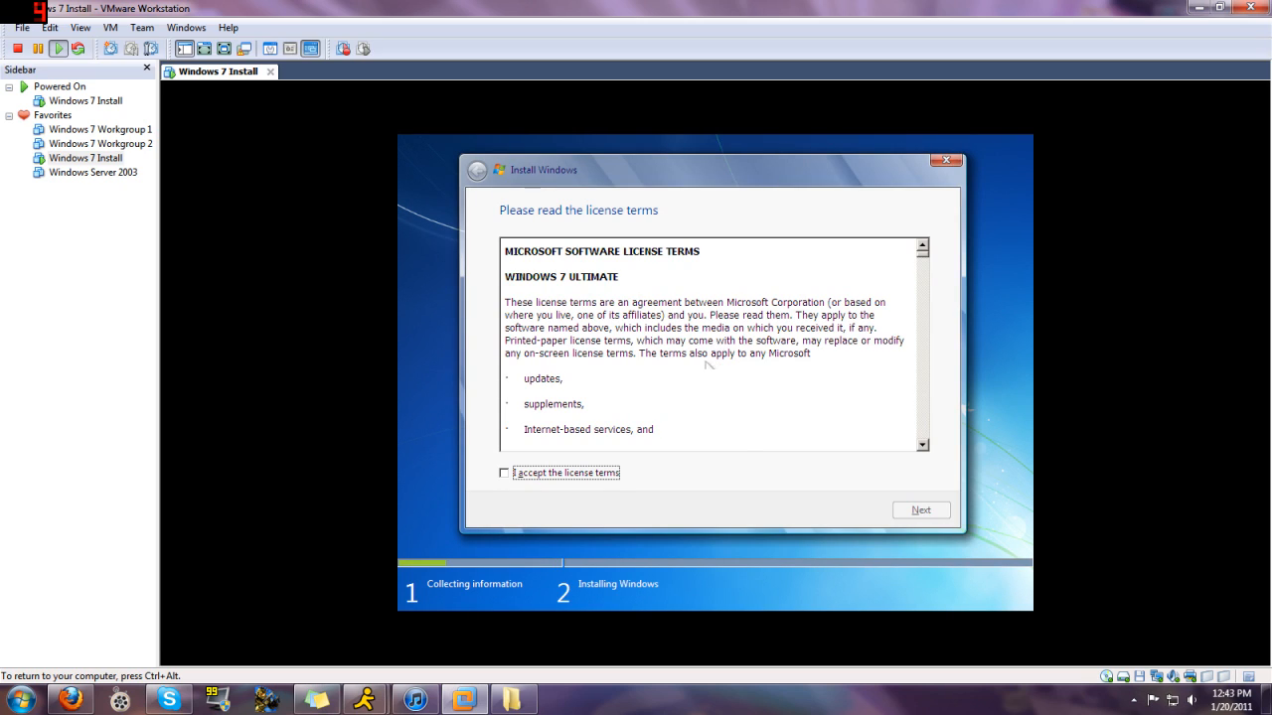
# Step: Accept the Windows 7 license terms and continue
pyautogui.click(504, 473)
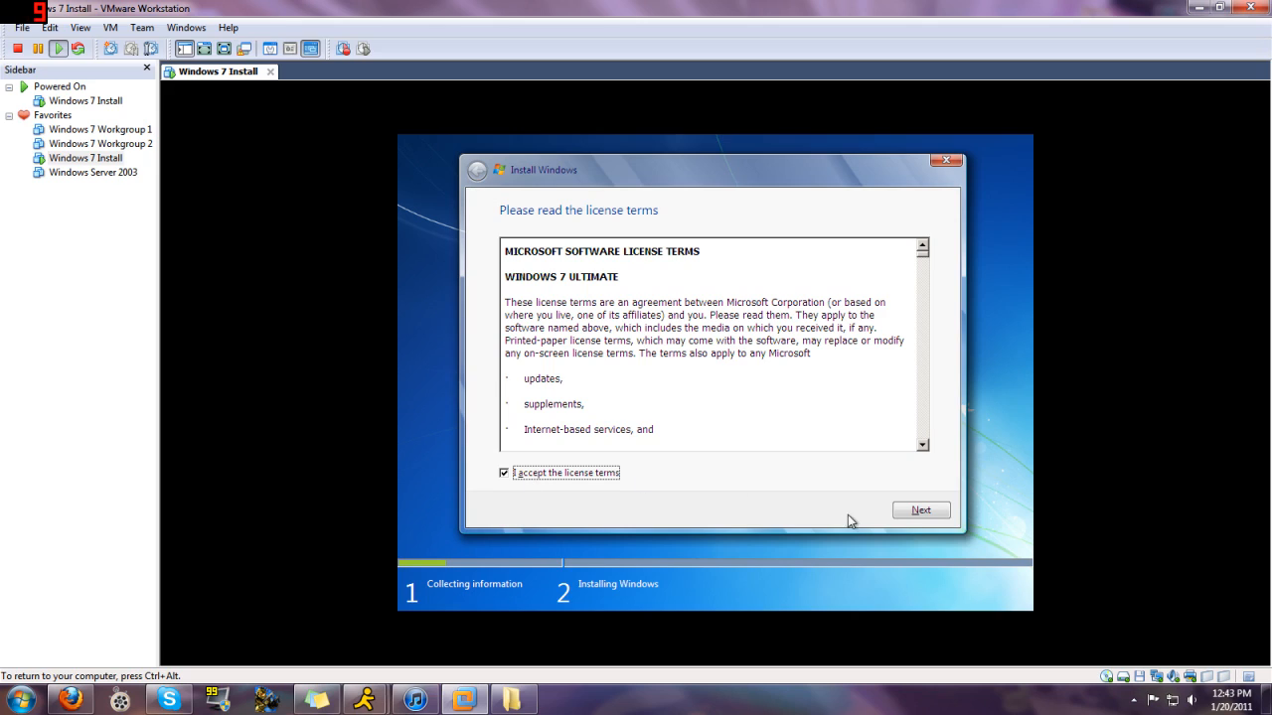
pyautogui.click(920, 509)
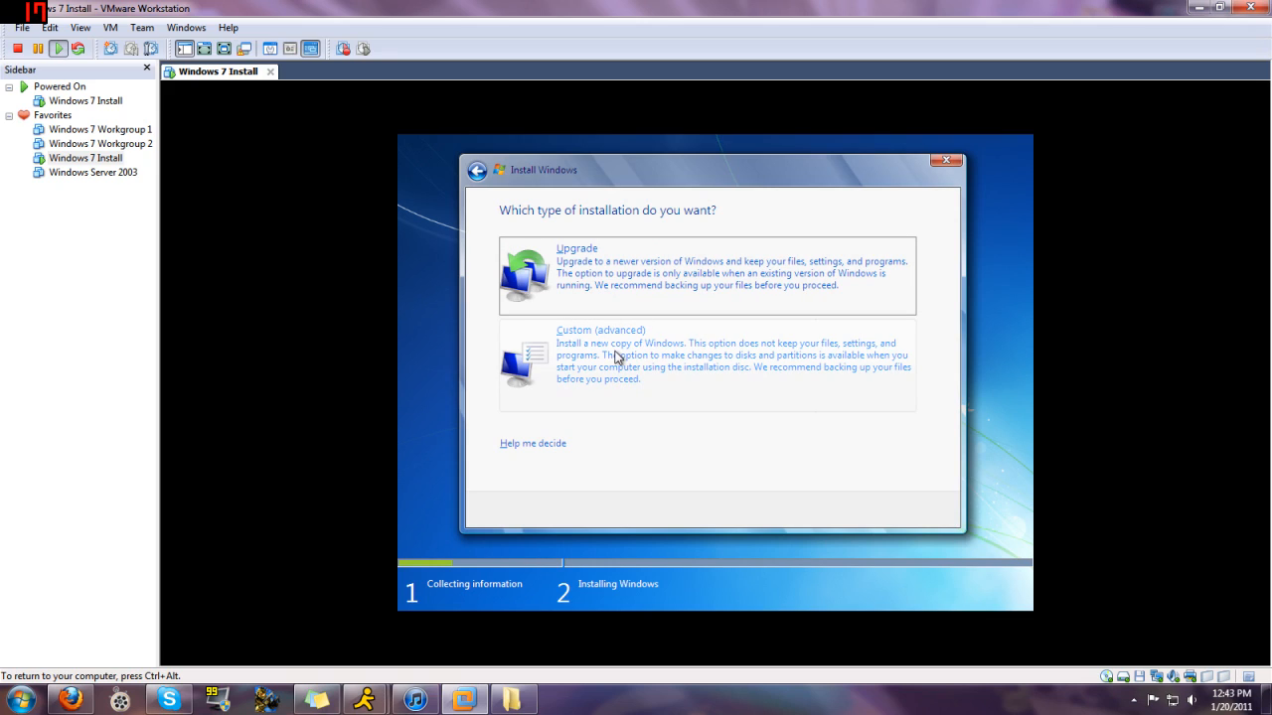
pyautogui.moveTo(631, 433)
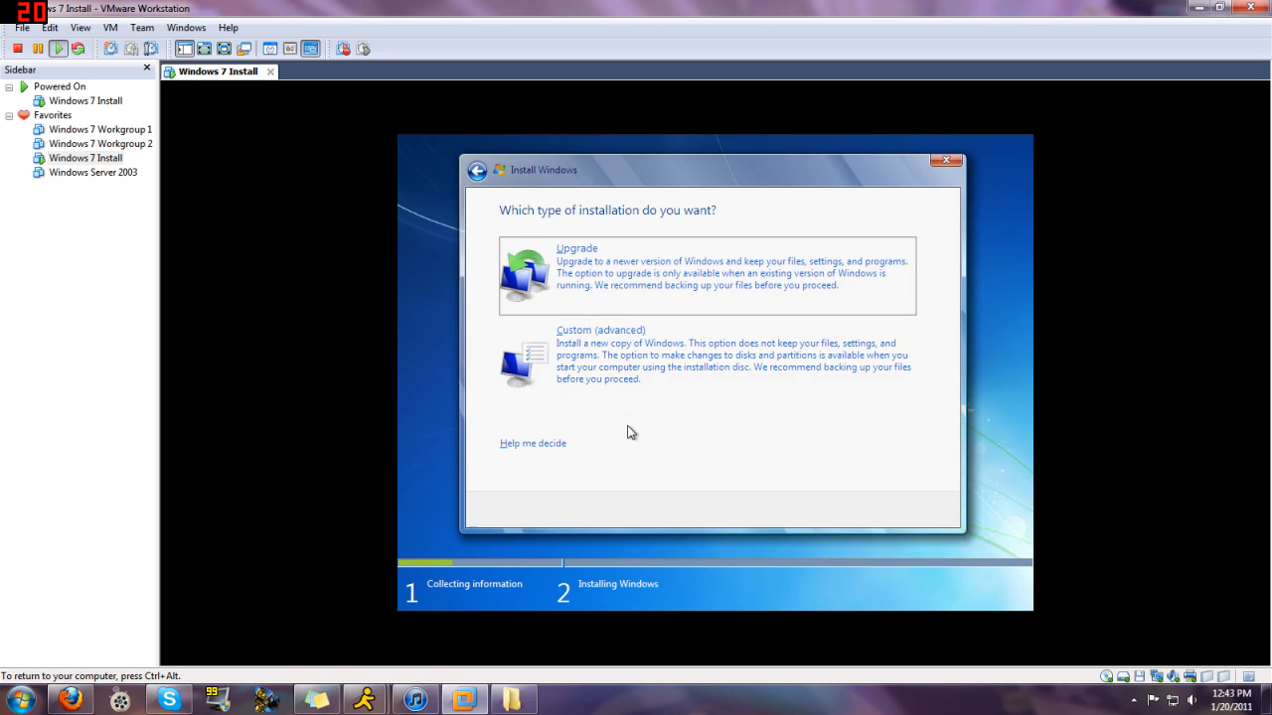
pyautogui.moveTo(641, 385)
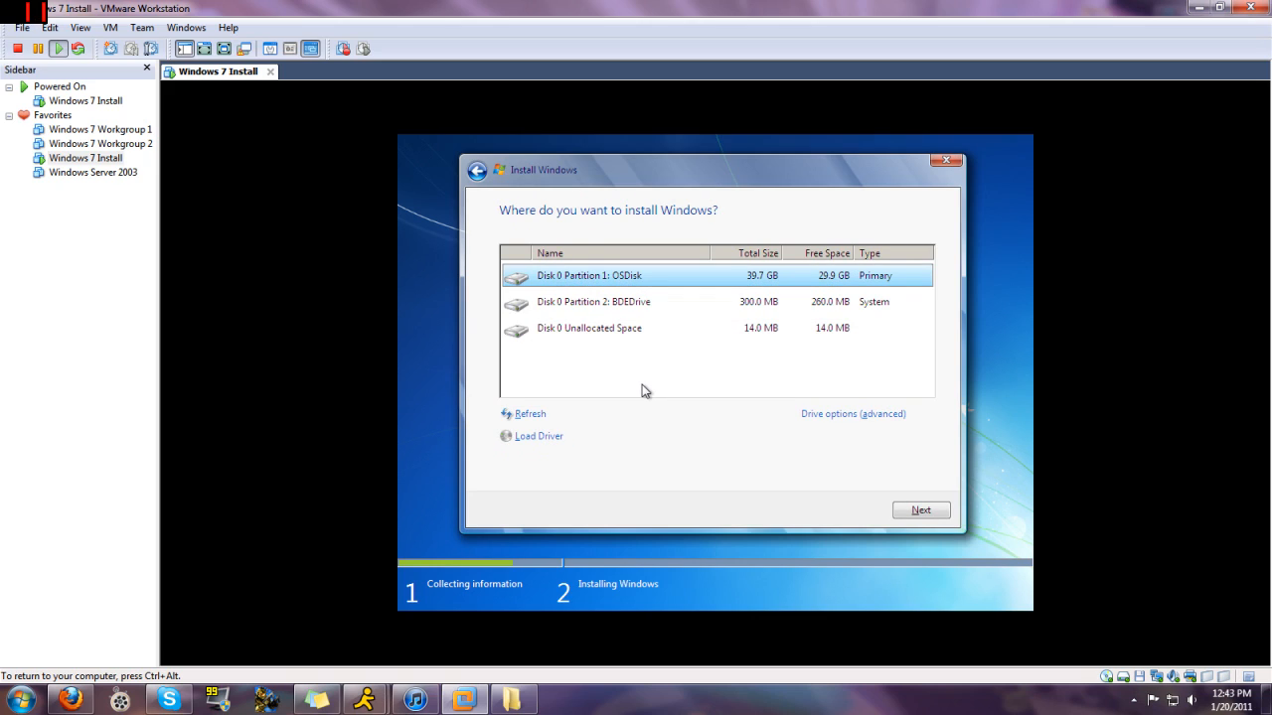
pyautogui.moveTo(619, 315)
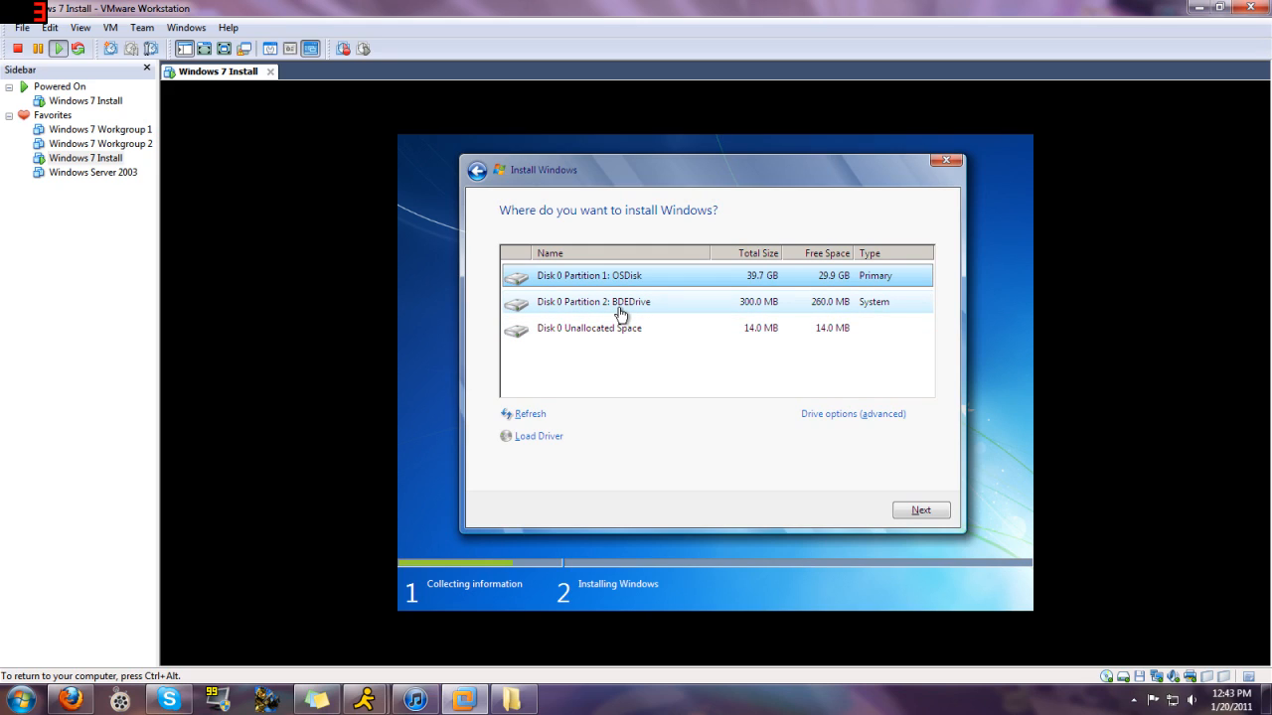
# Step: Install Windows 7 onto the OSDisk partition, confirming the Windows.old warning
pyautogui.click(594, 301)
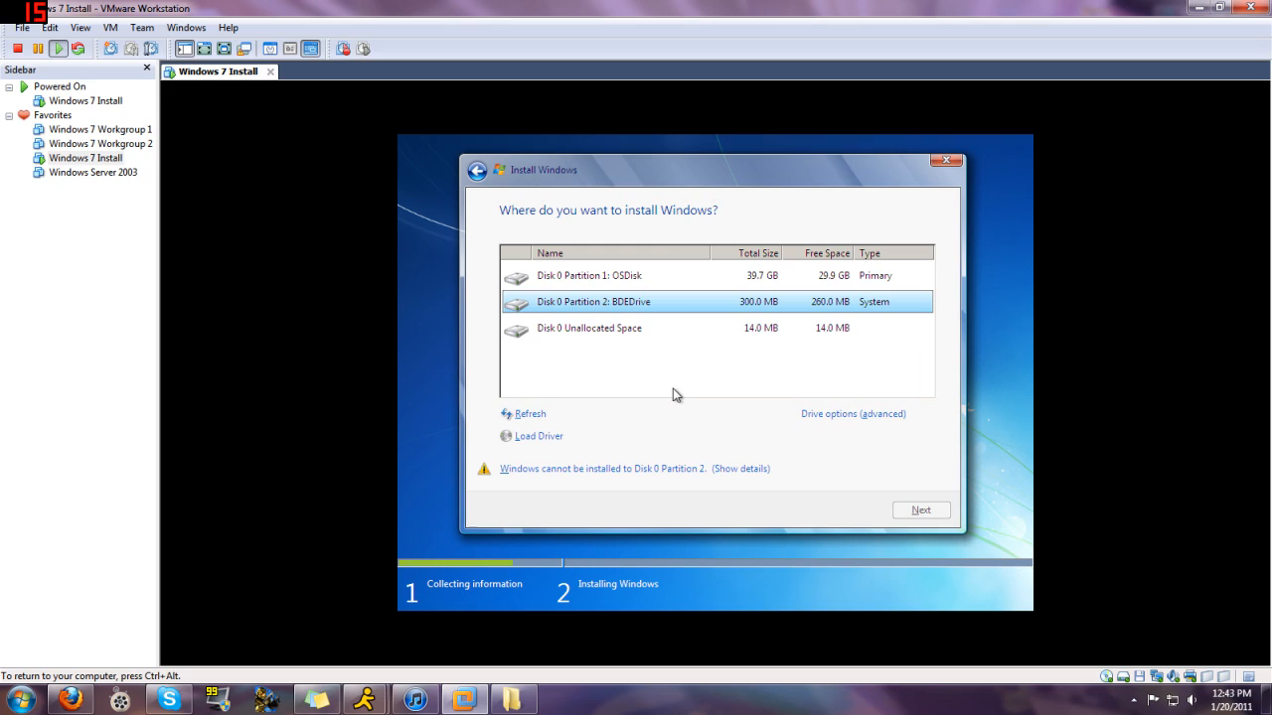
pyautogui.moveTo(643, 291)
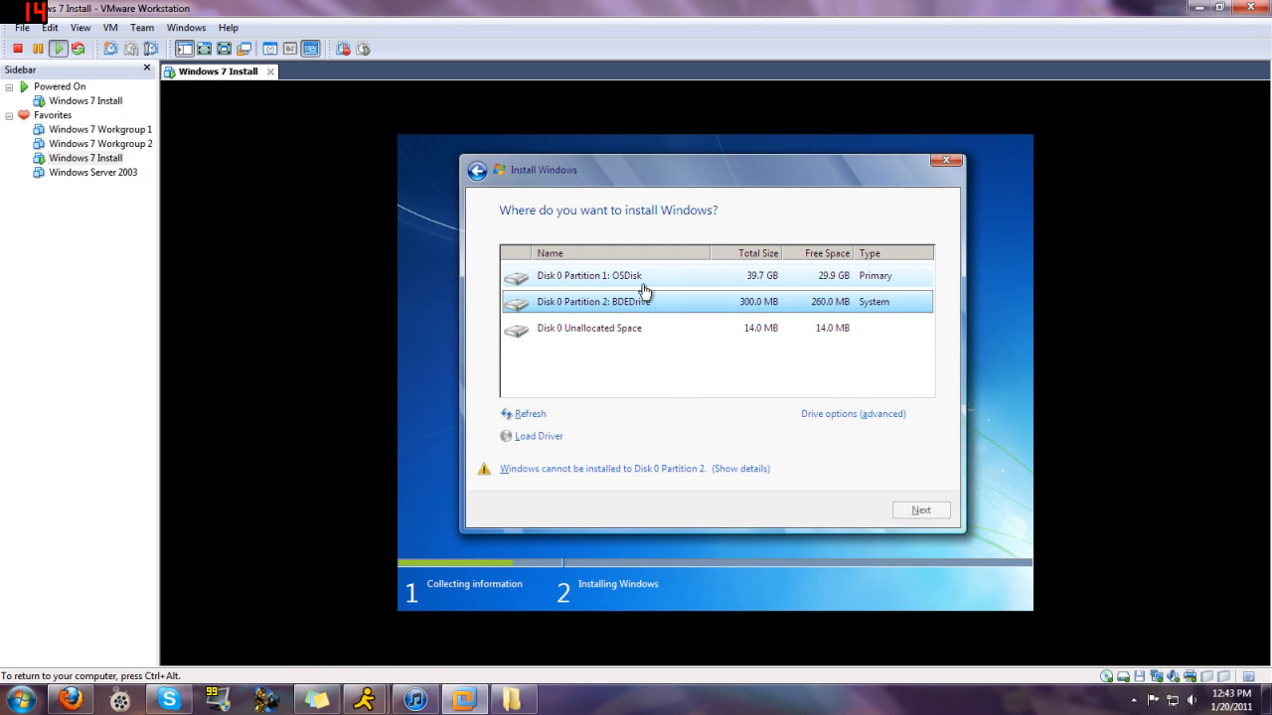
pyautogui.click(588, 275)
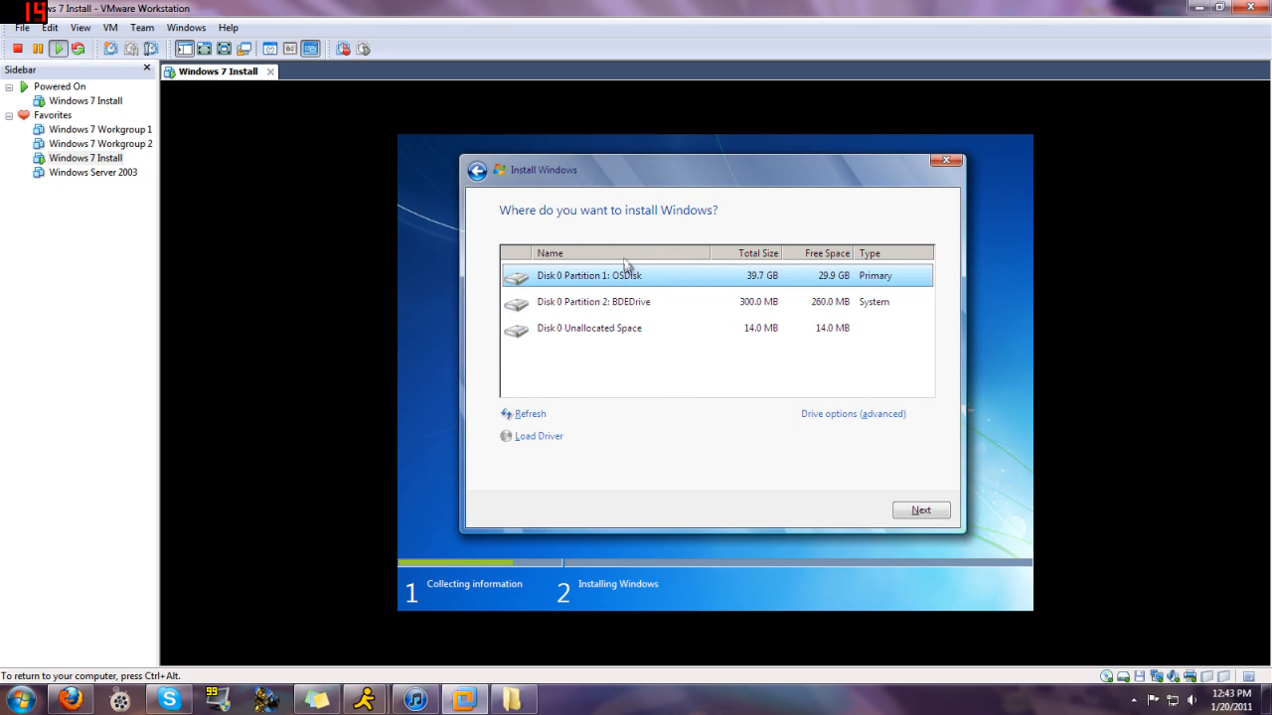
pyautogui.moveTo(599, 277)
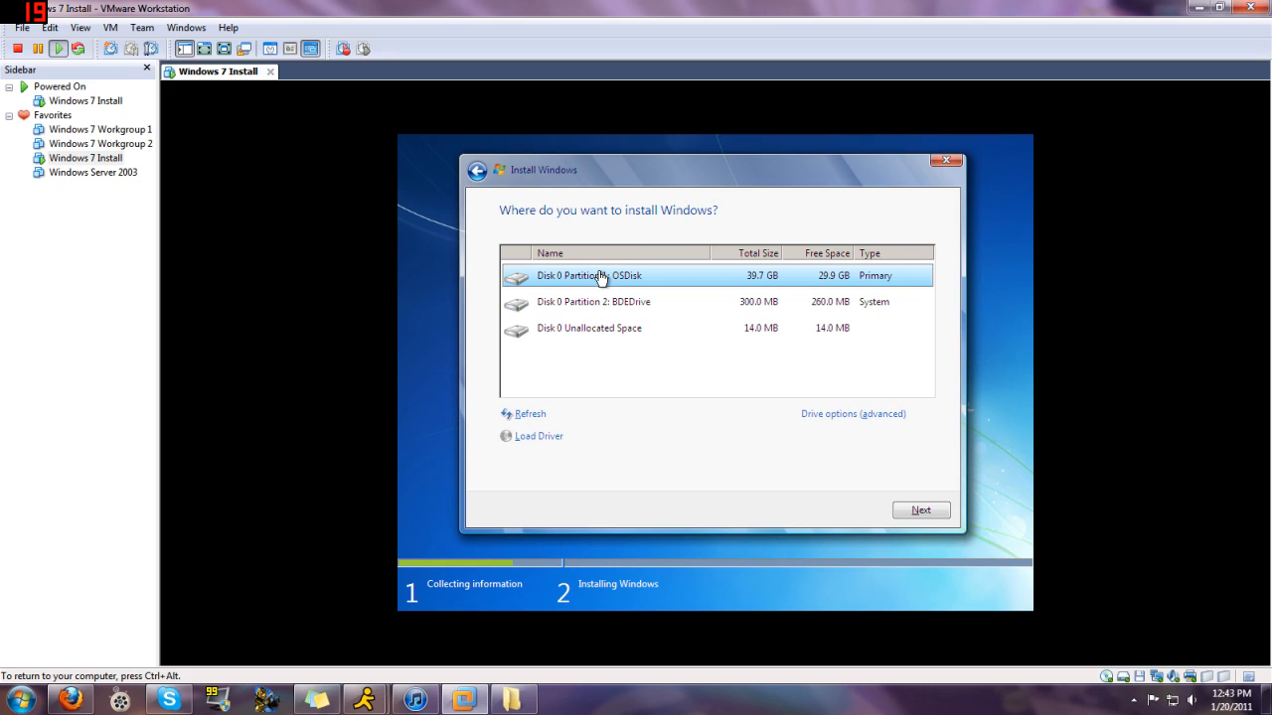
pyautogui.moveTo(941, 475)
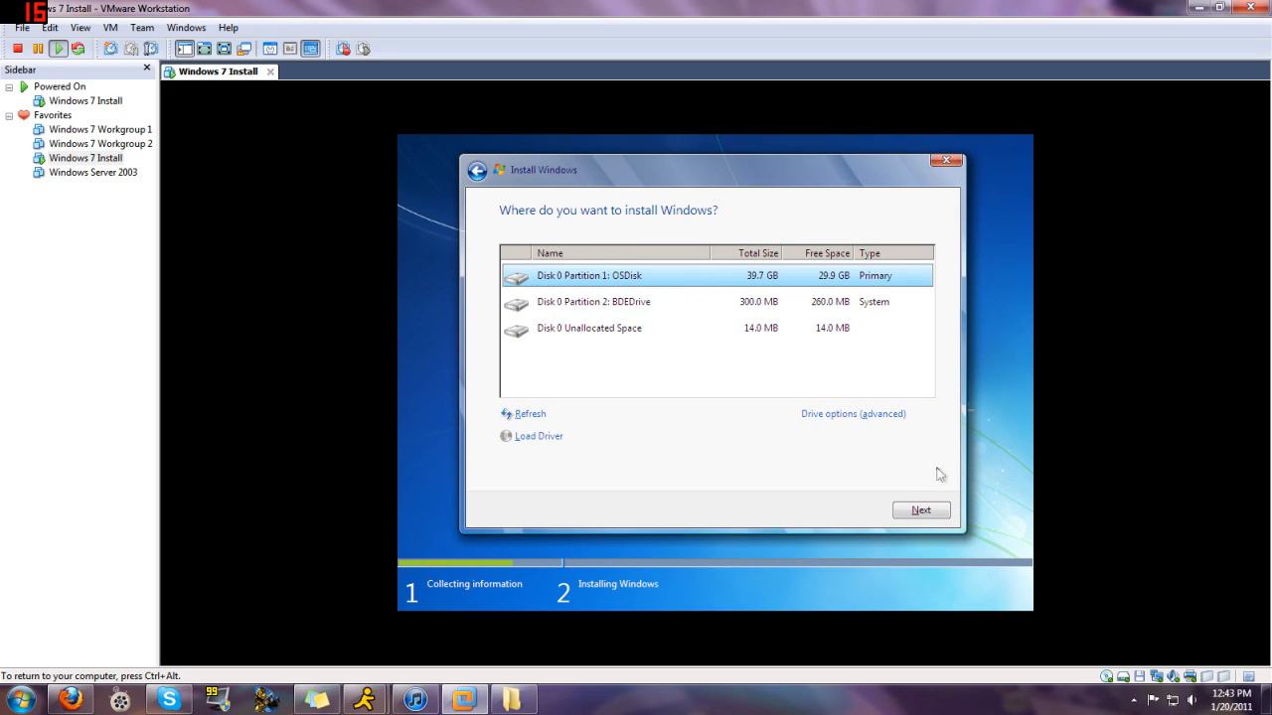
pyautogui.click(920, 510)
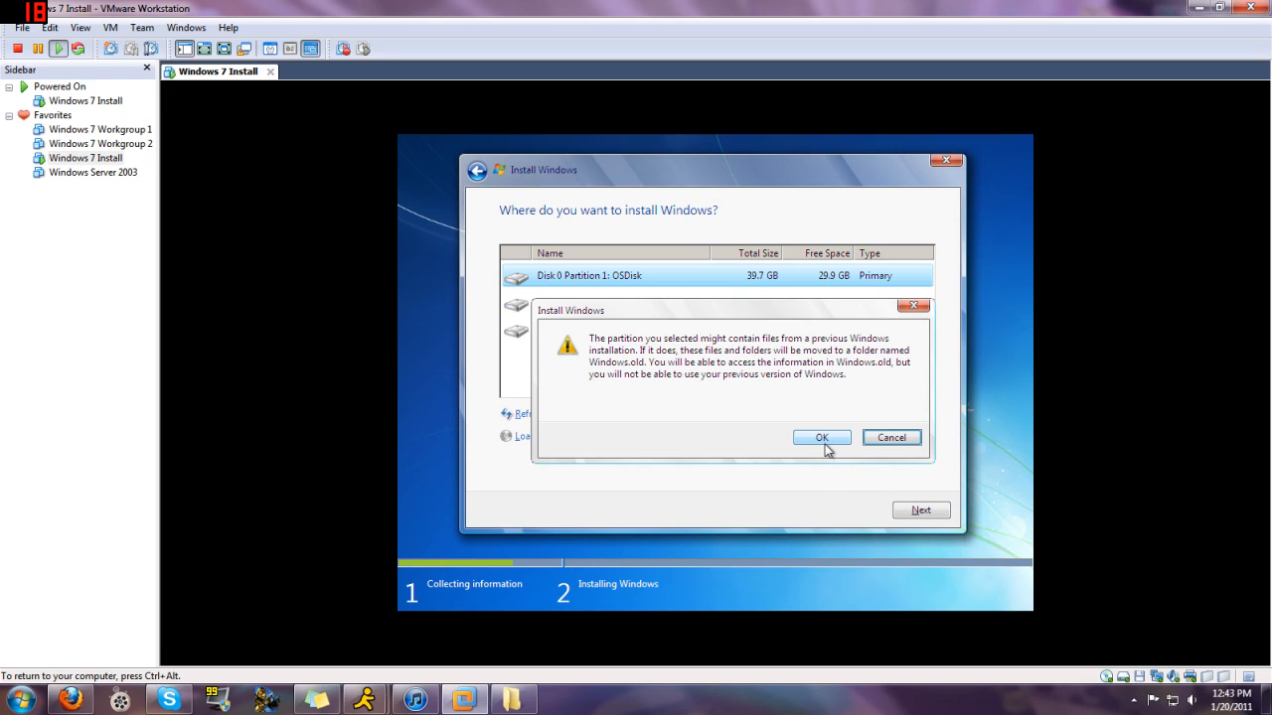
pyautogui.click(821, 437)
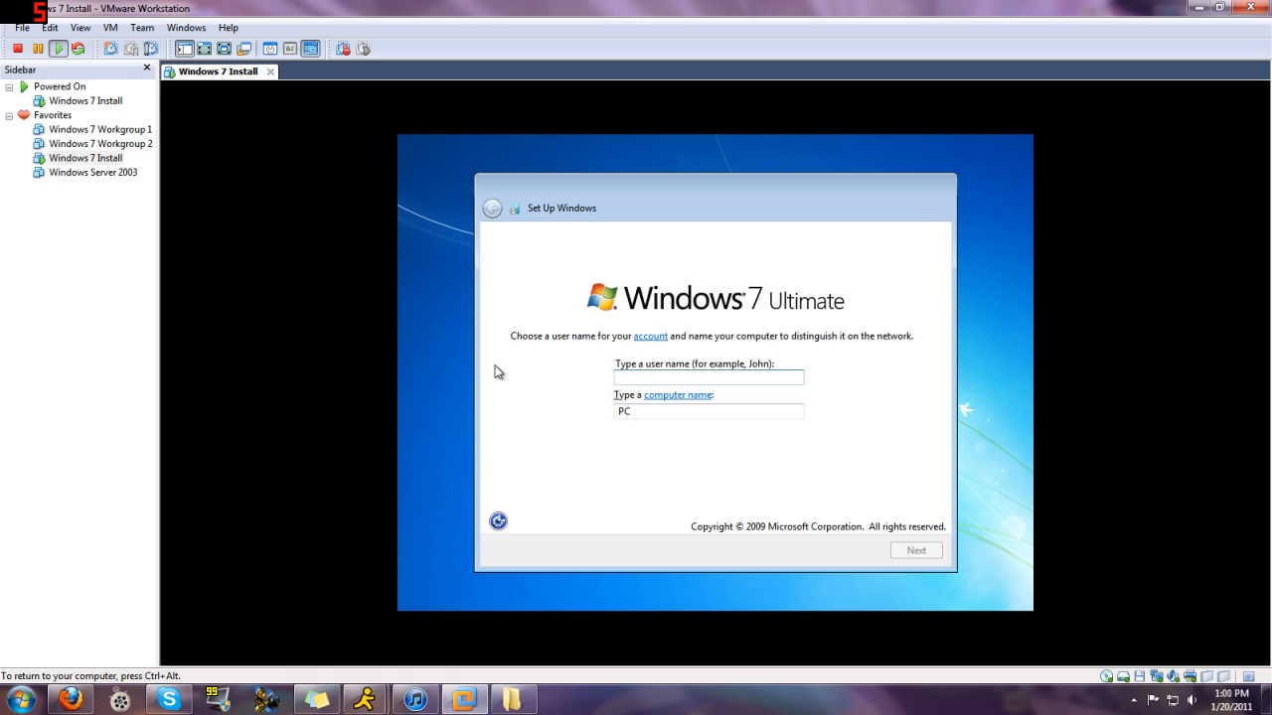
# Step: Enter user name 'User' and computer name 'Windows7', then continue
pyautogui.write('User')
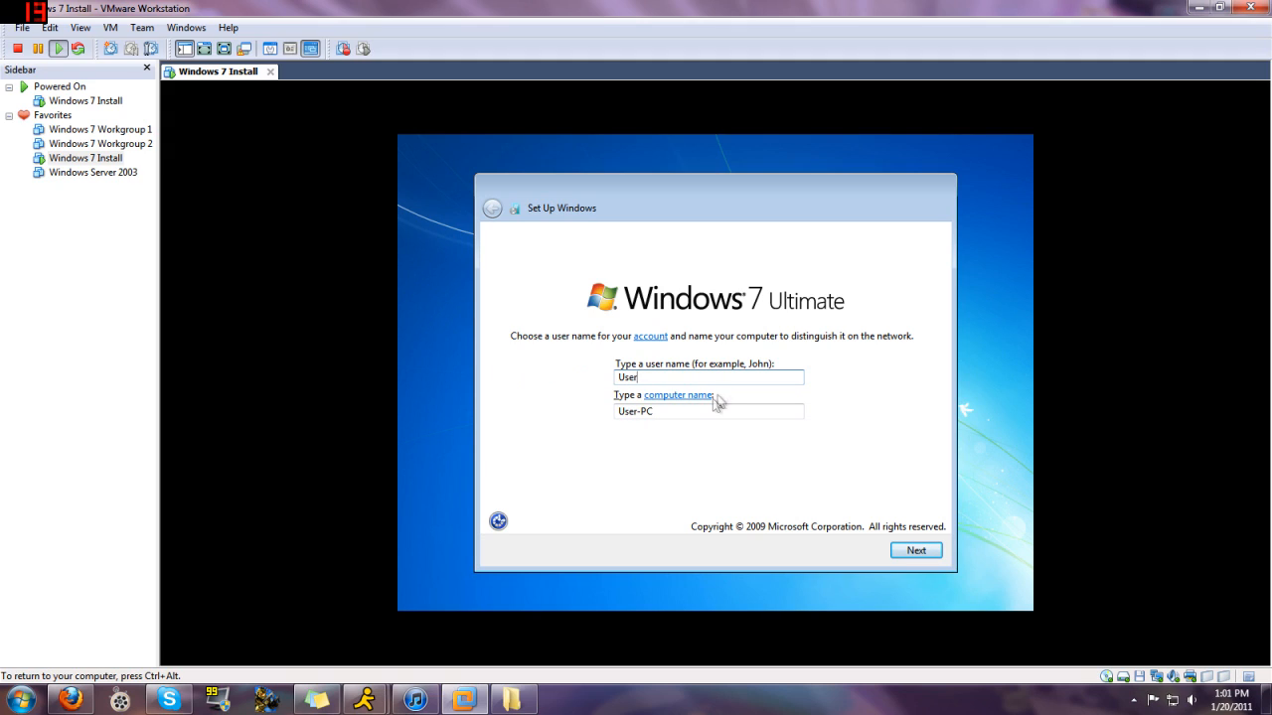
pyautogui.click(708, 410)
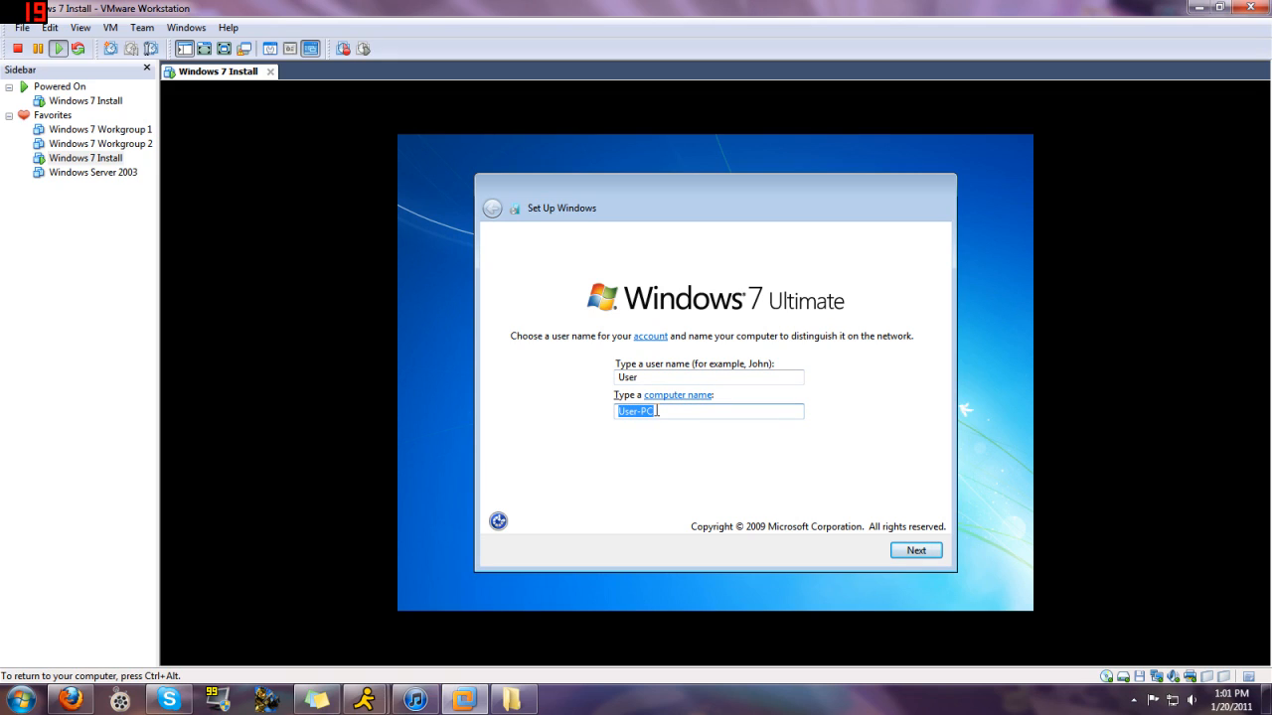
pyautogui.write('Windows7')
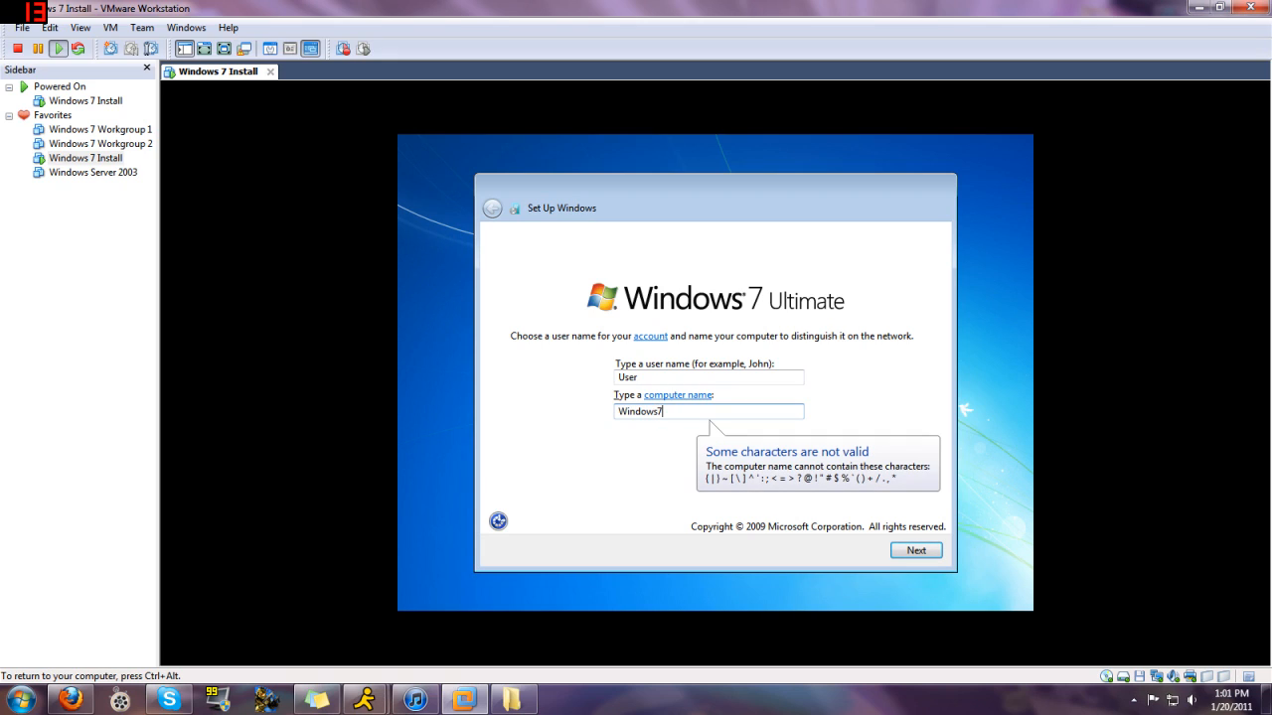
pyautogui.moveTo(735, 487)
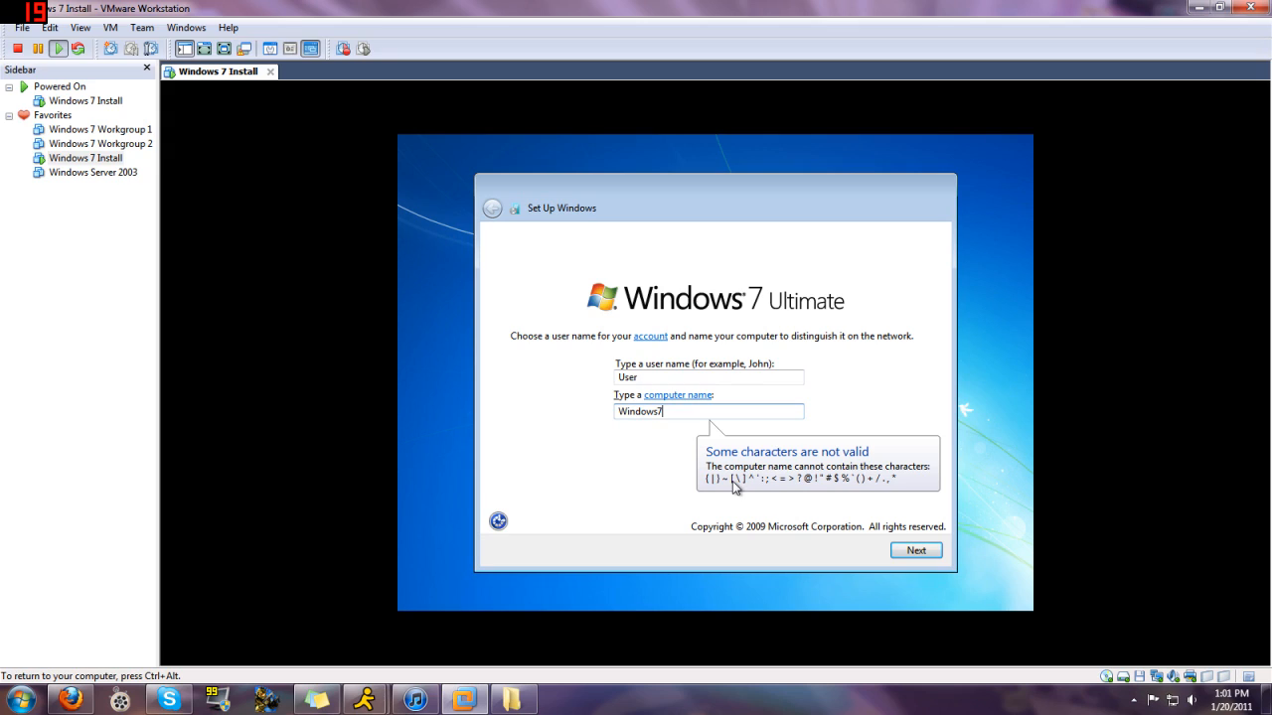
pyautogui.moveTo(762, 492)
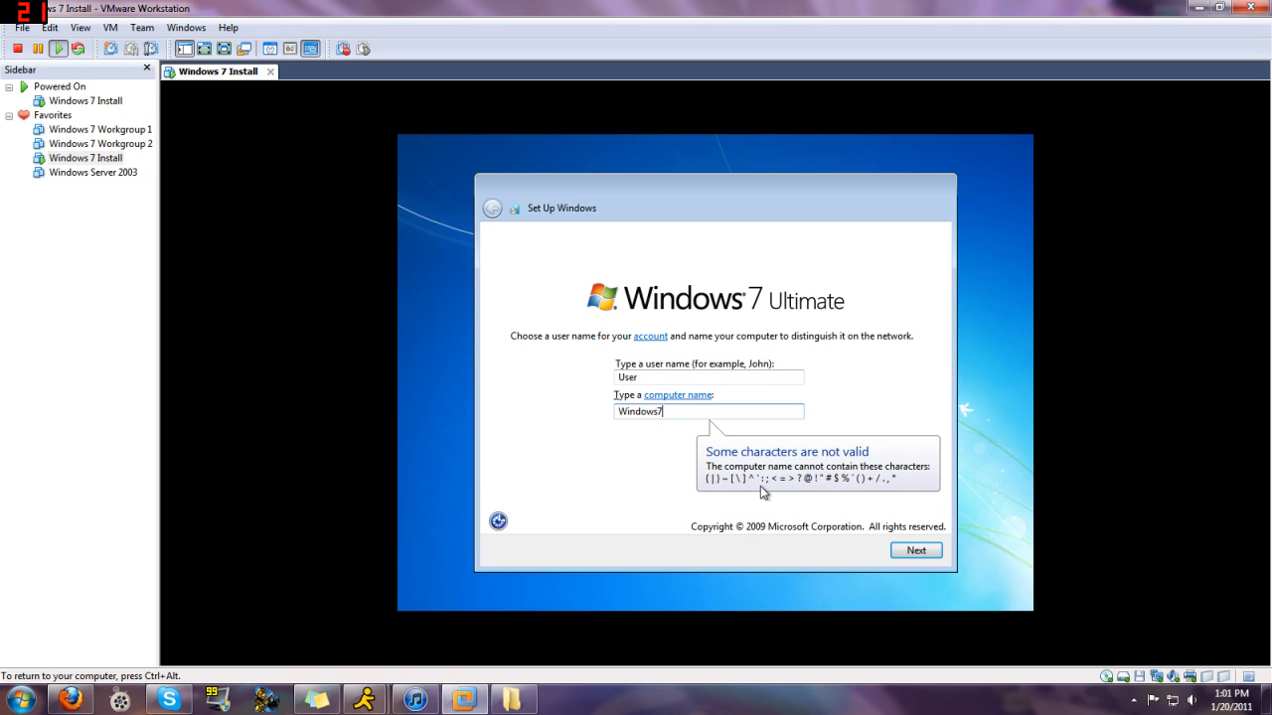
pyautogui.moveTo(686, 438)
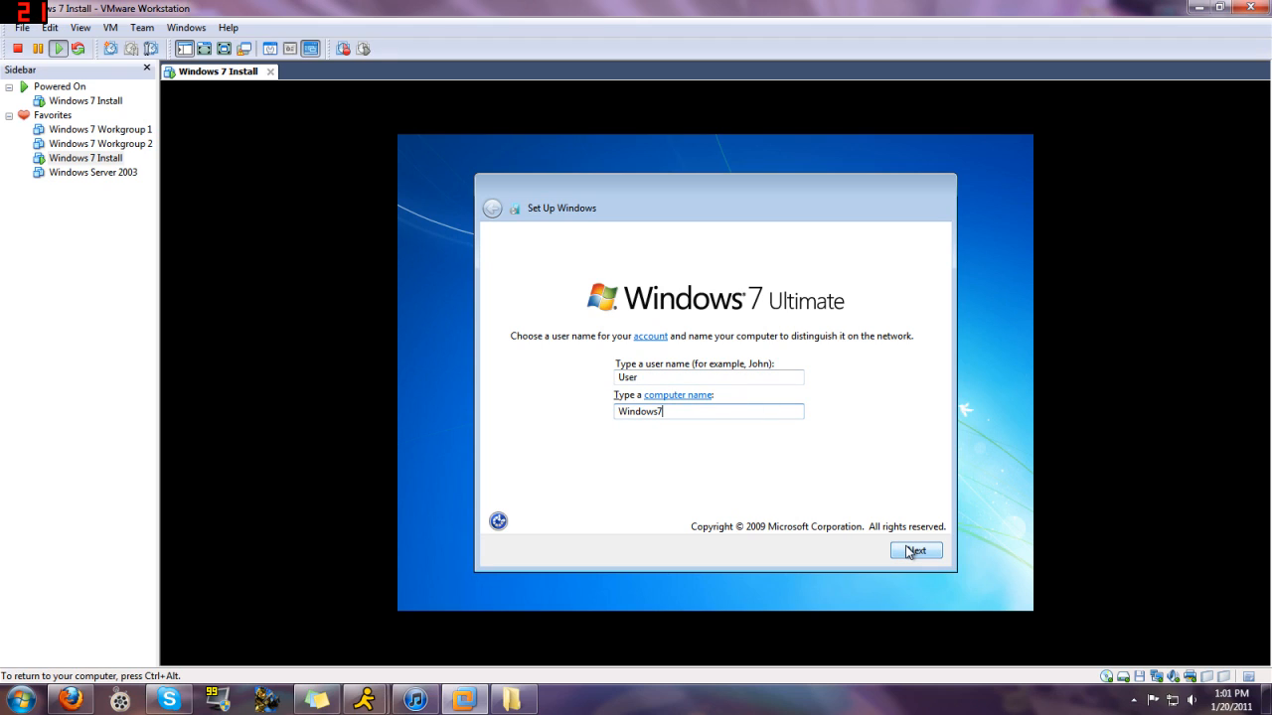
pyautogui.click(914, 550)
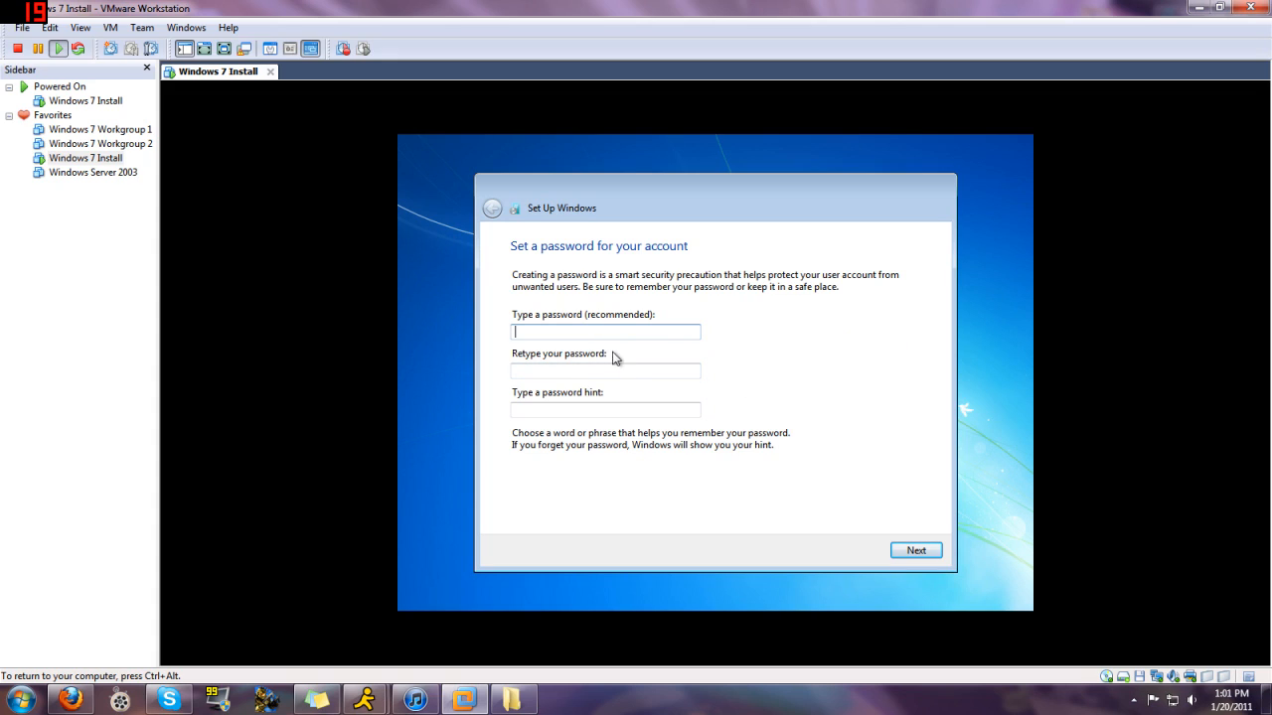
# Step: Skip the password and product key, with automatic activation unchecked
pyautogui.click(605, 370)
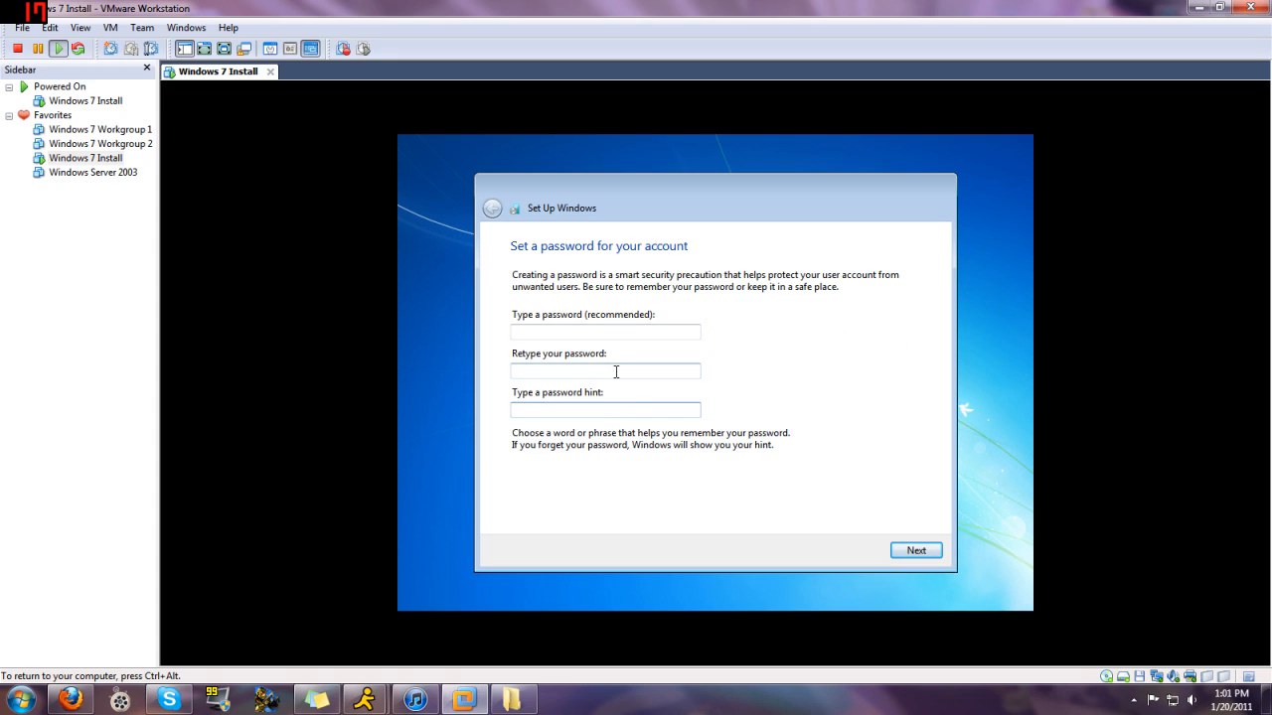
pyautogui.moveTo(861, 547)
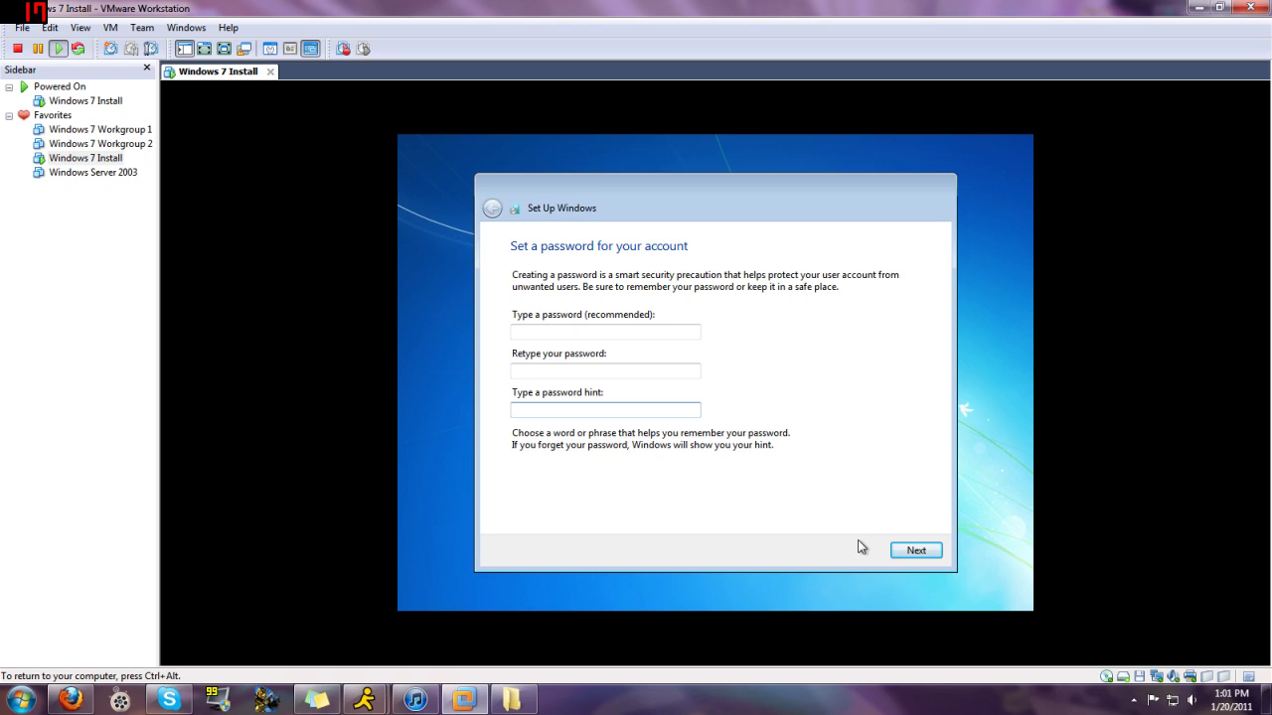
pyautogui.click(914, 550)
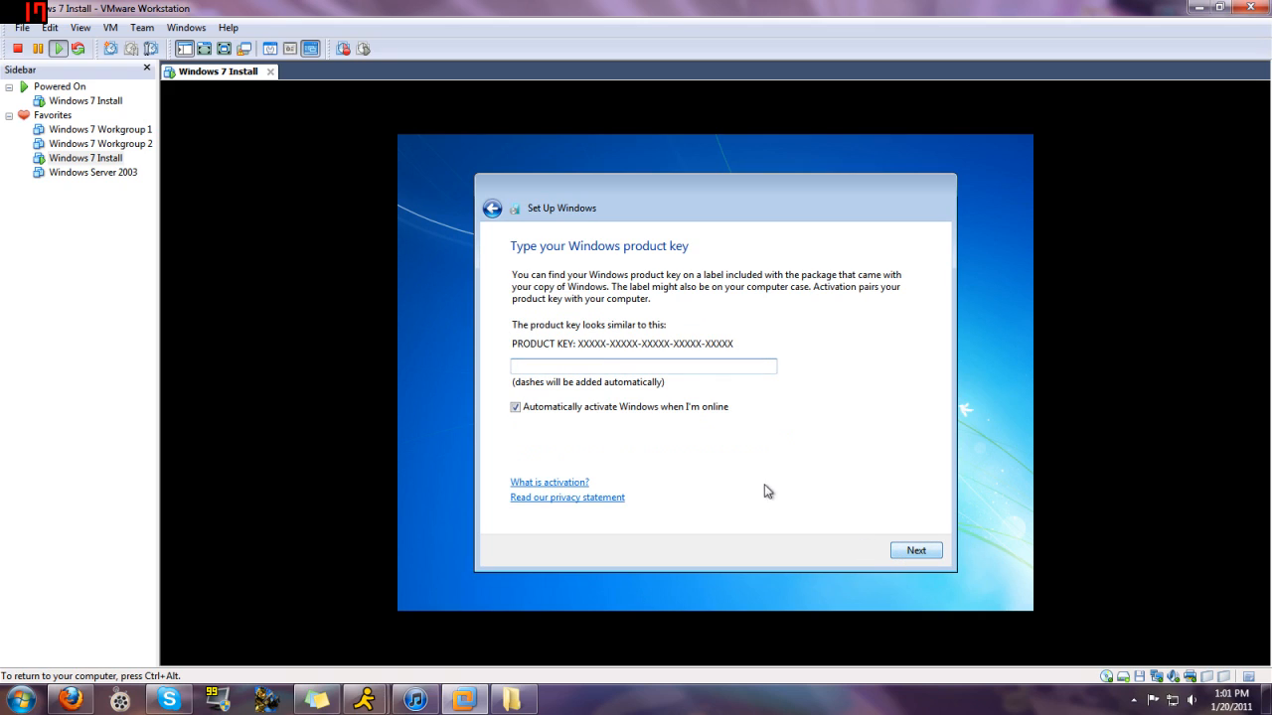
pyautogui.click(643, 366)
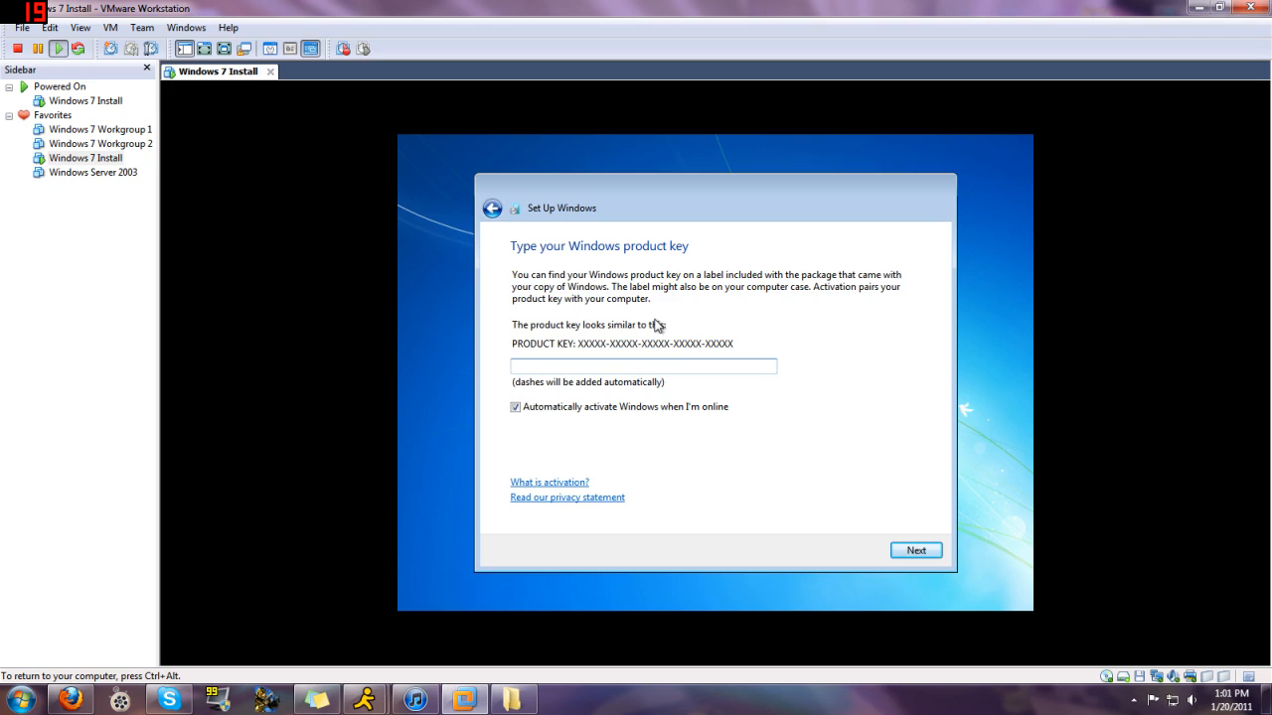
pyautogui.moveTo(514, 424)
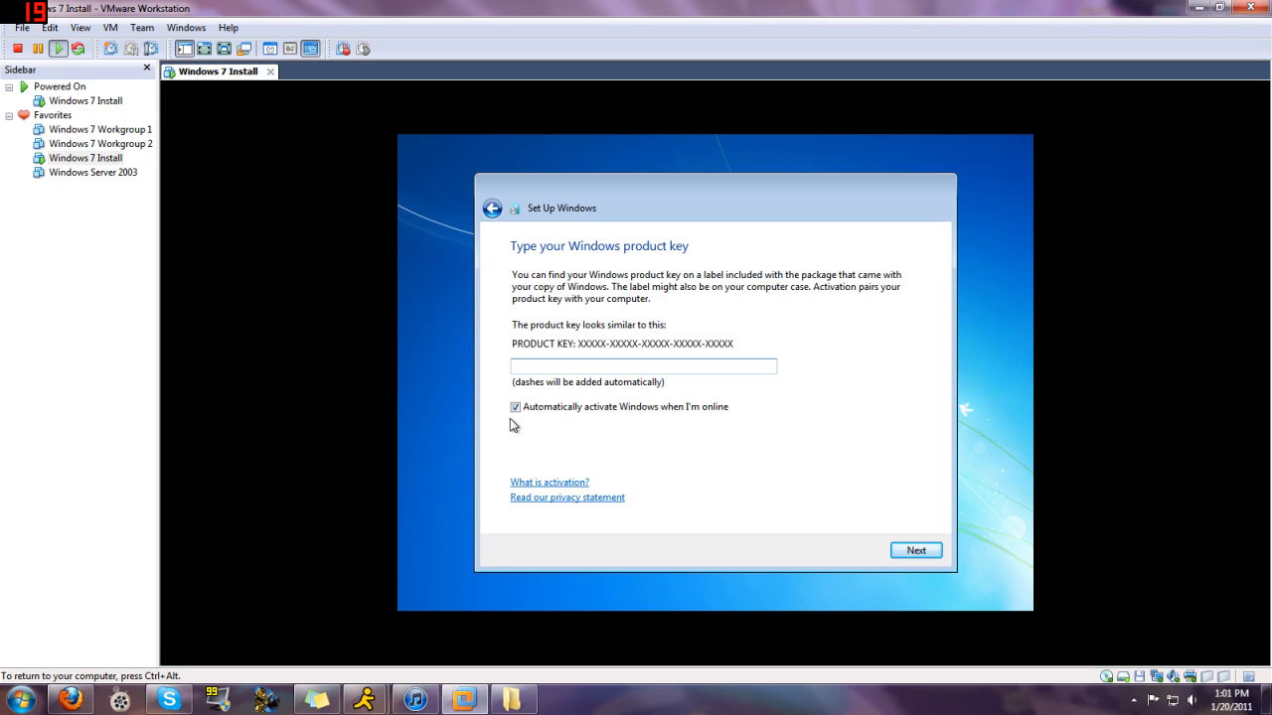
pyautogui.click(514, 407)
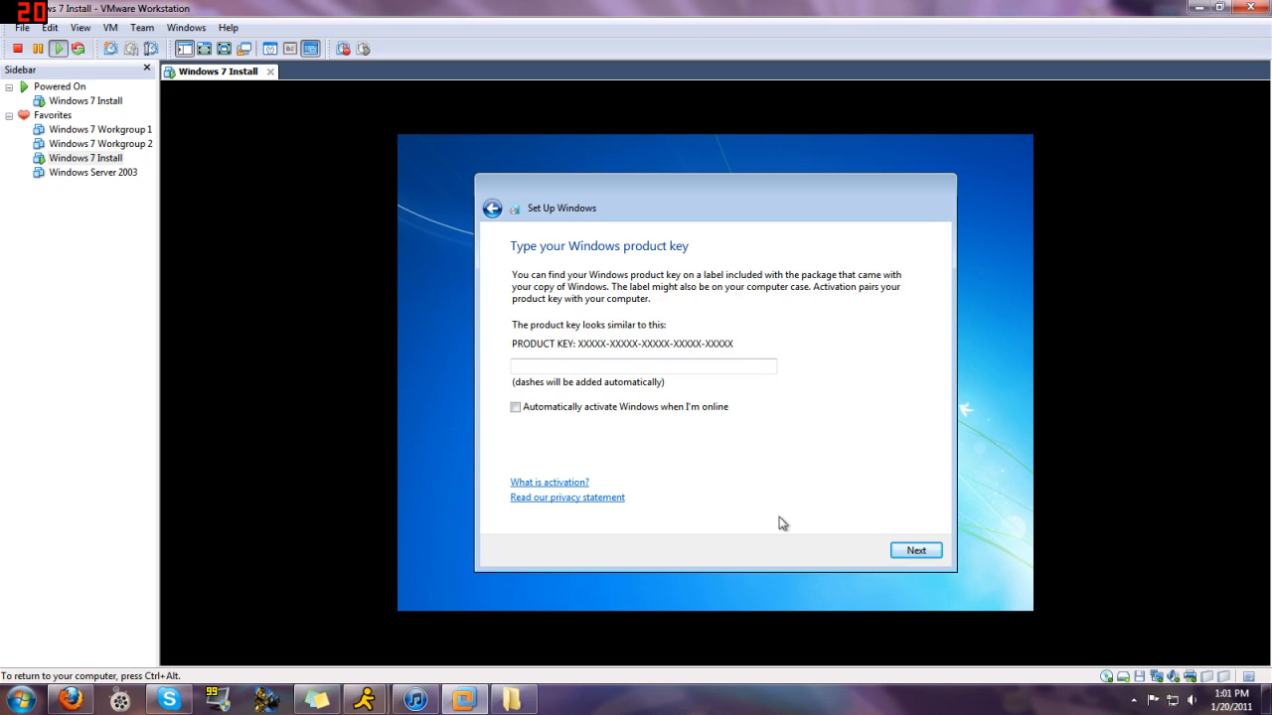
pyautogui.moveTo(785, 527)
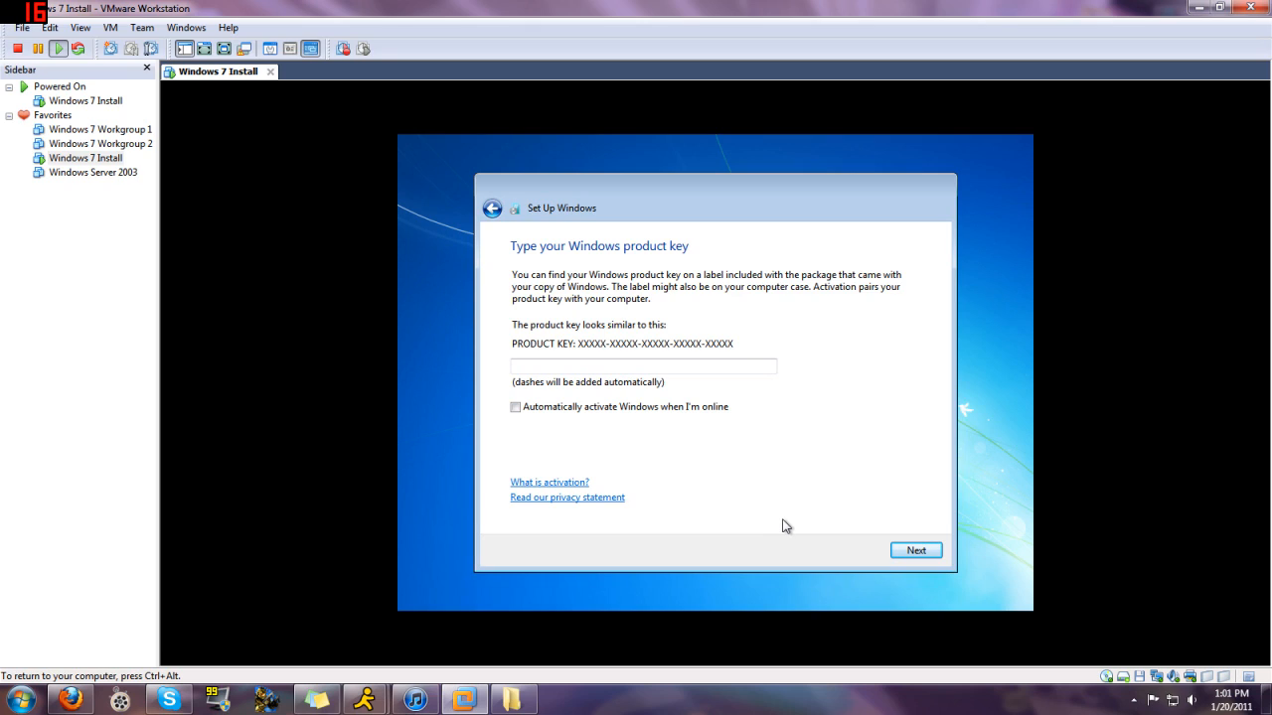
pyautogui.moveTo(788, 529)
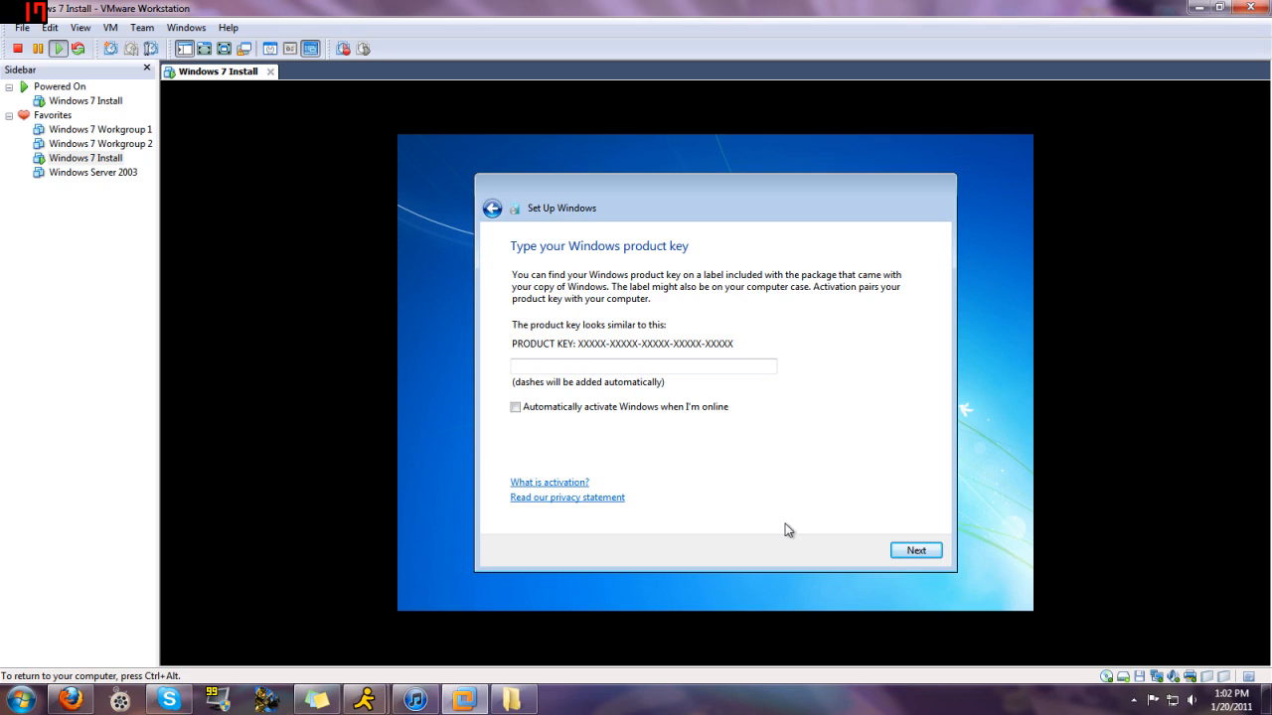
pyautogui.moveTo(834, 564)
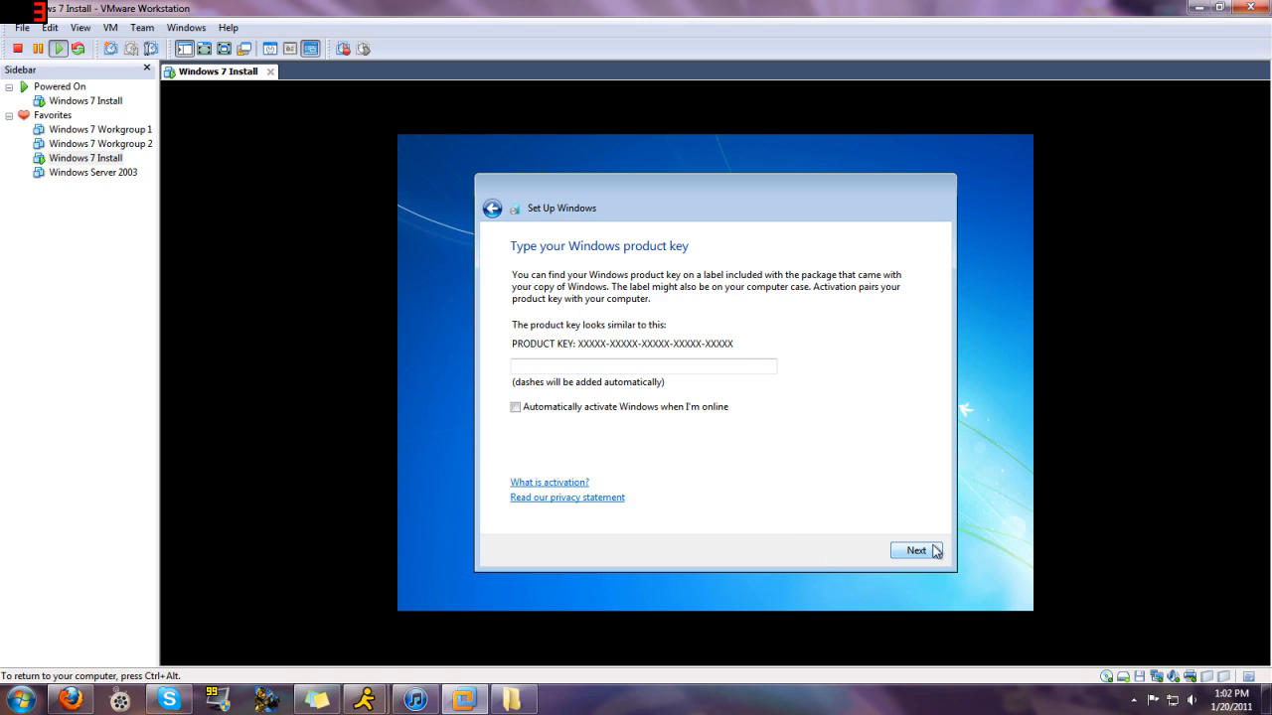
pyautogui.click(914, 550)
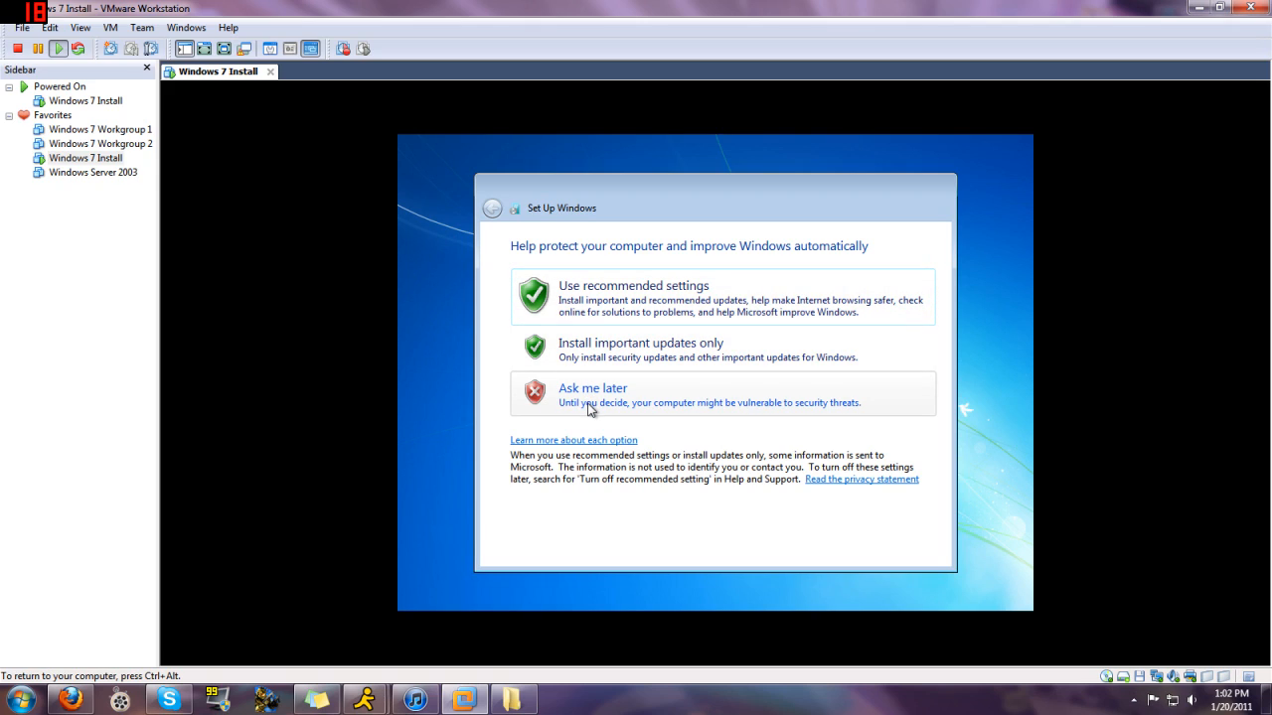
pyautogui.moveTo(715, 258)
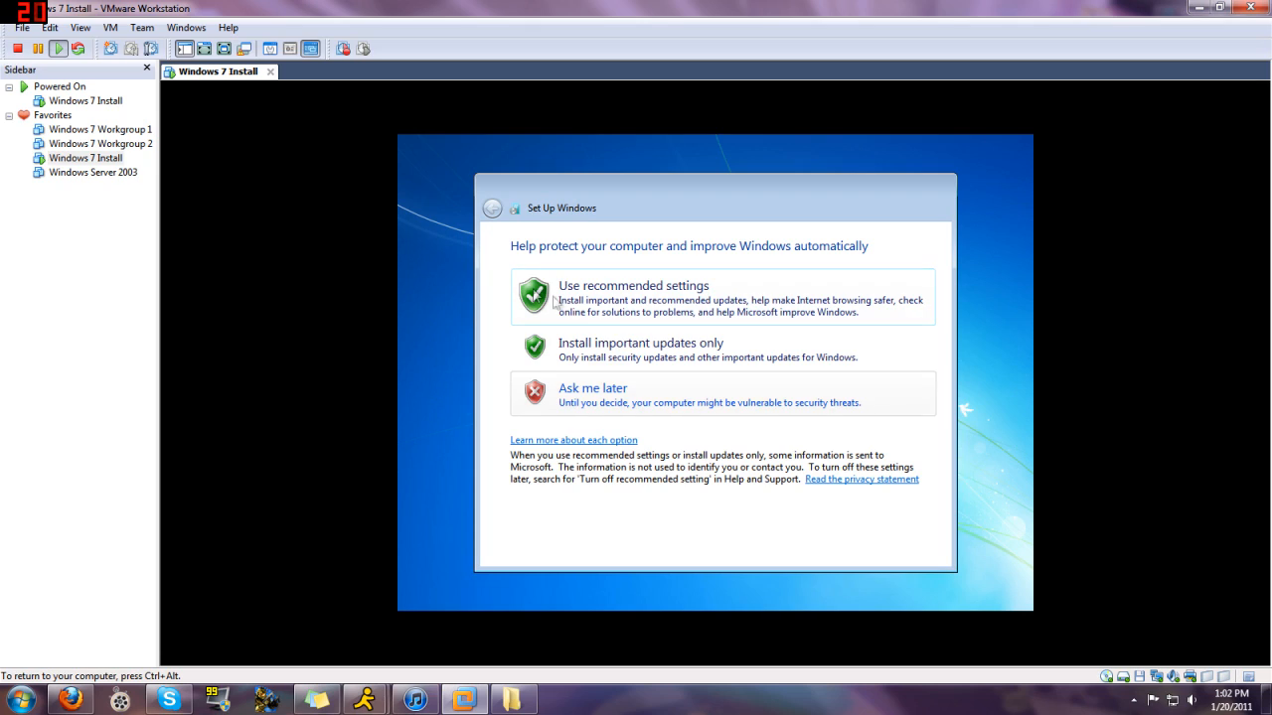
pyautogui.moveTo(586, 308)
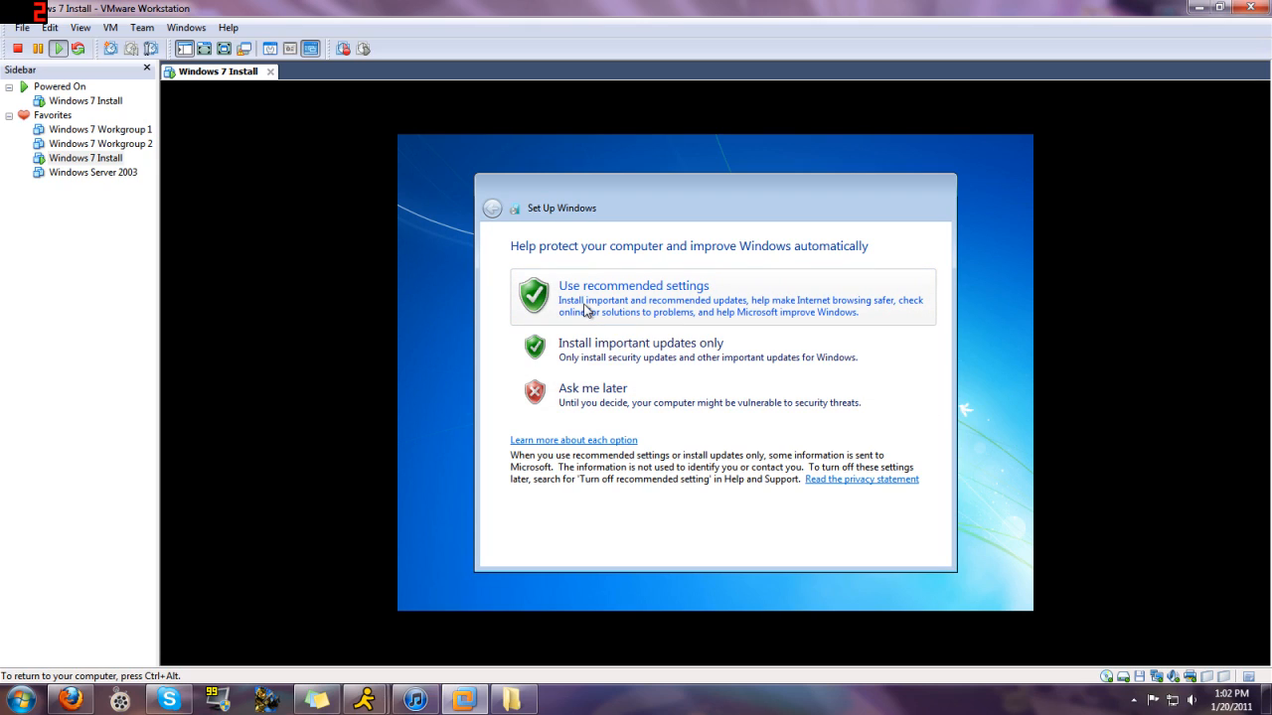
# Step: Choose Use recommended settings for Windows update protection
pyautogui.click(632, 298)
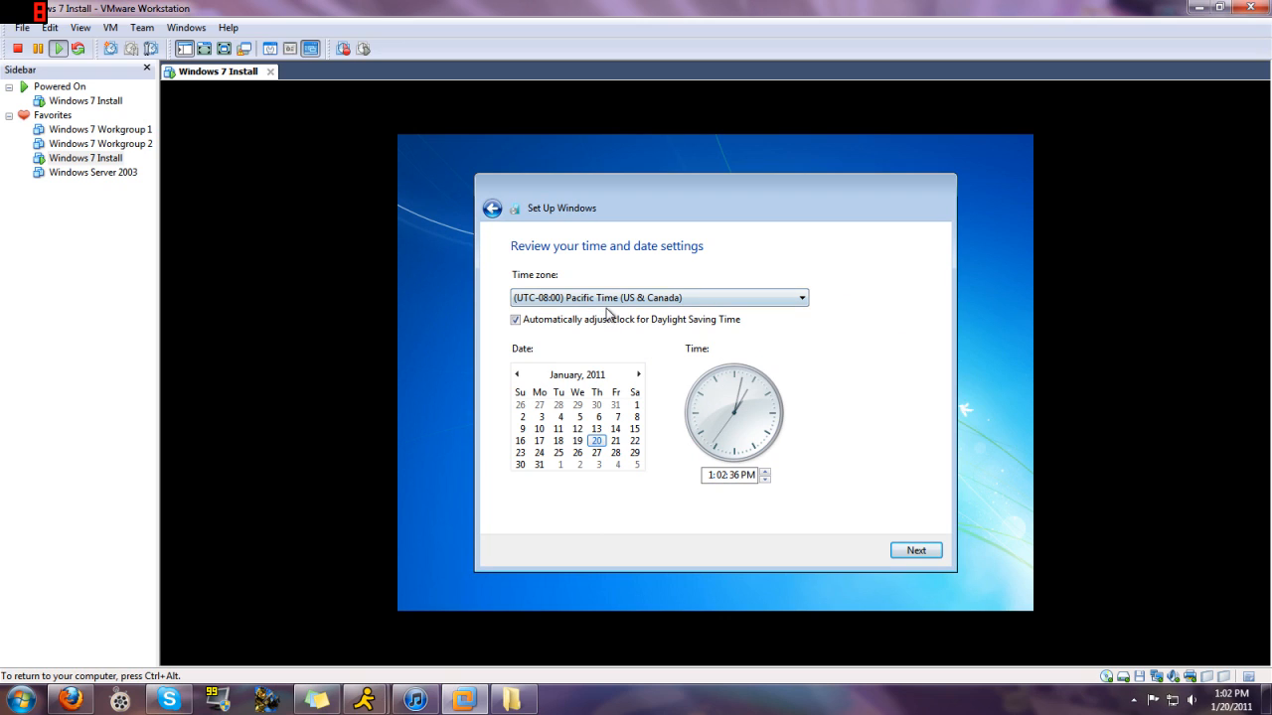
# Step: Set time zone to (UTC-06:00) Central Time (US & Canada) and accept
pyautogui.click(799, 298)
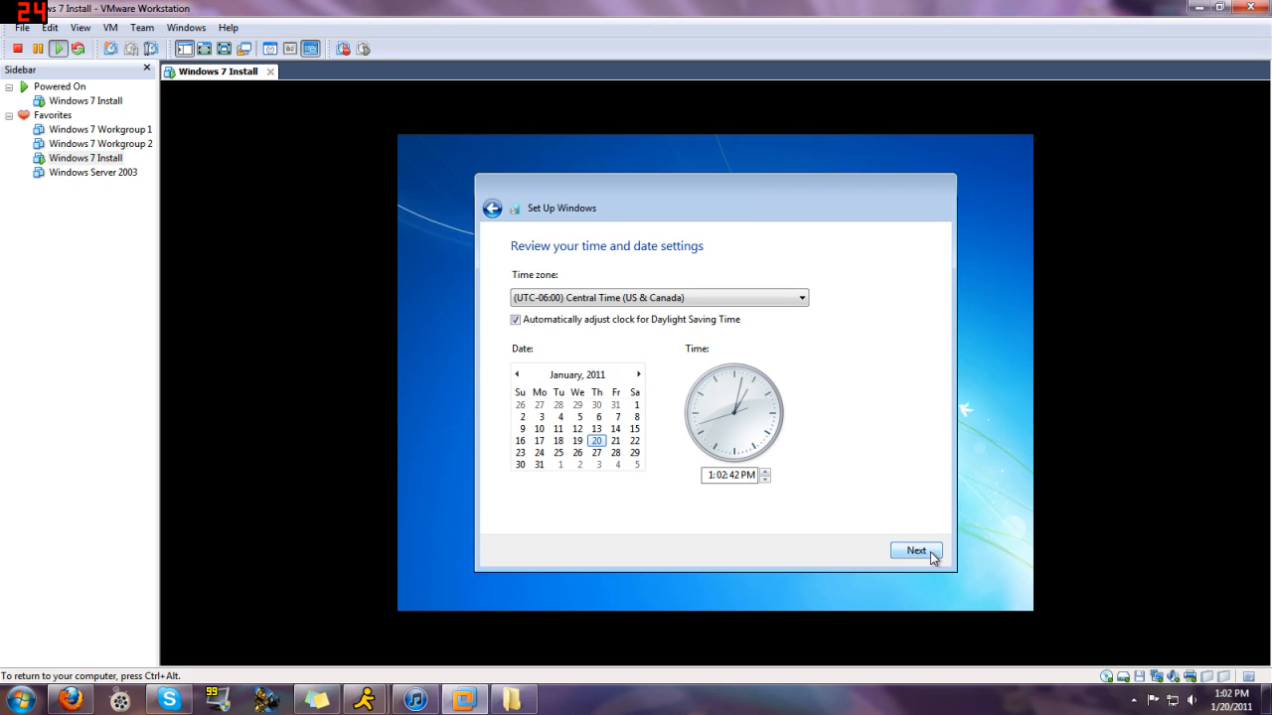
pyautogui.click(914, 551)
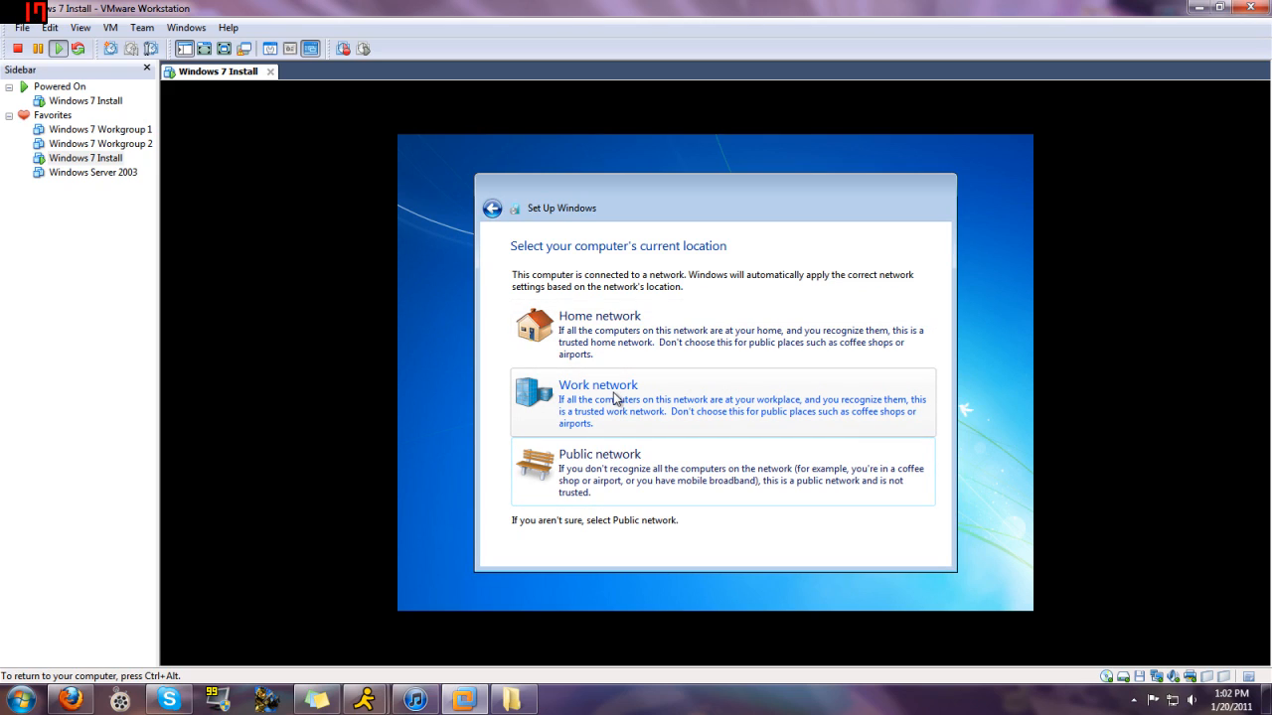
pyautogui.moveTo(554, 409)
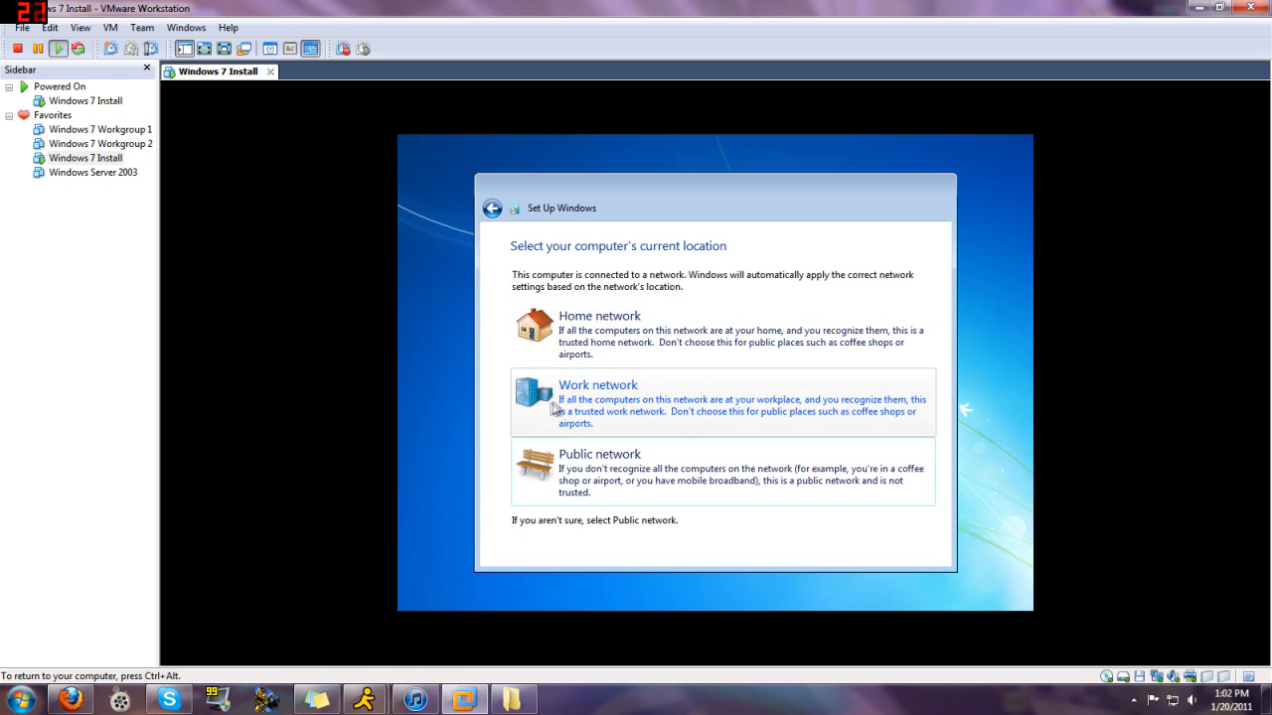
pyautogui.moveTo(440, 364)
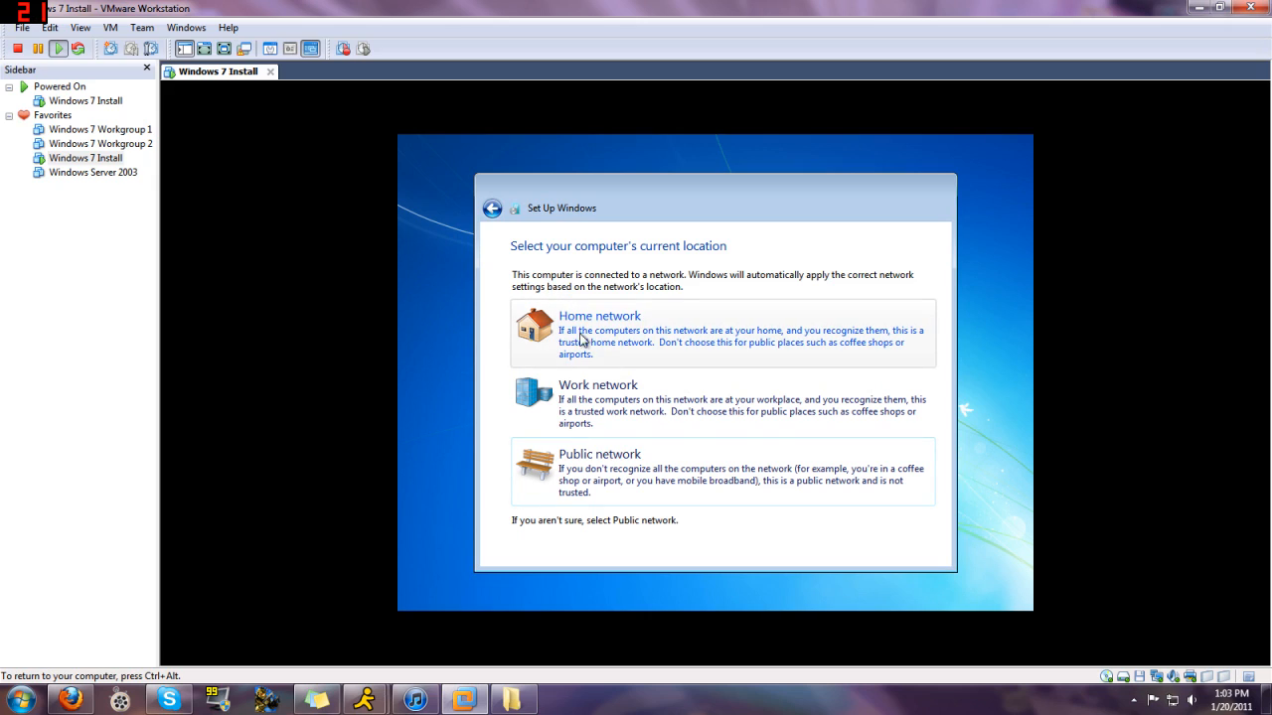
pyautogui.moveTo(668, 542)
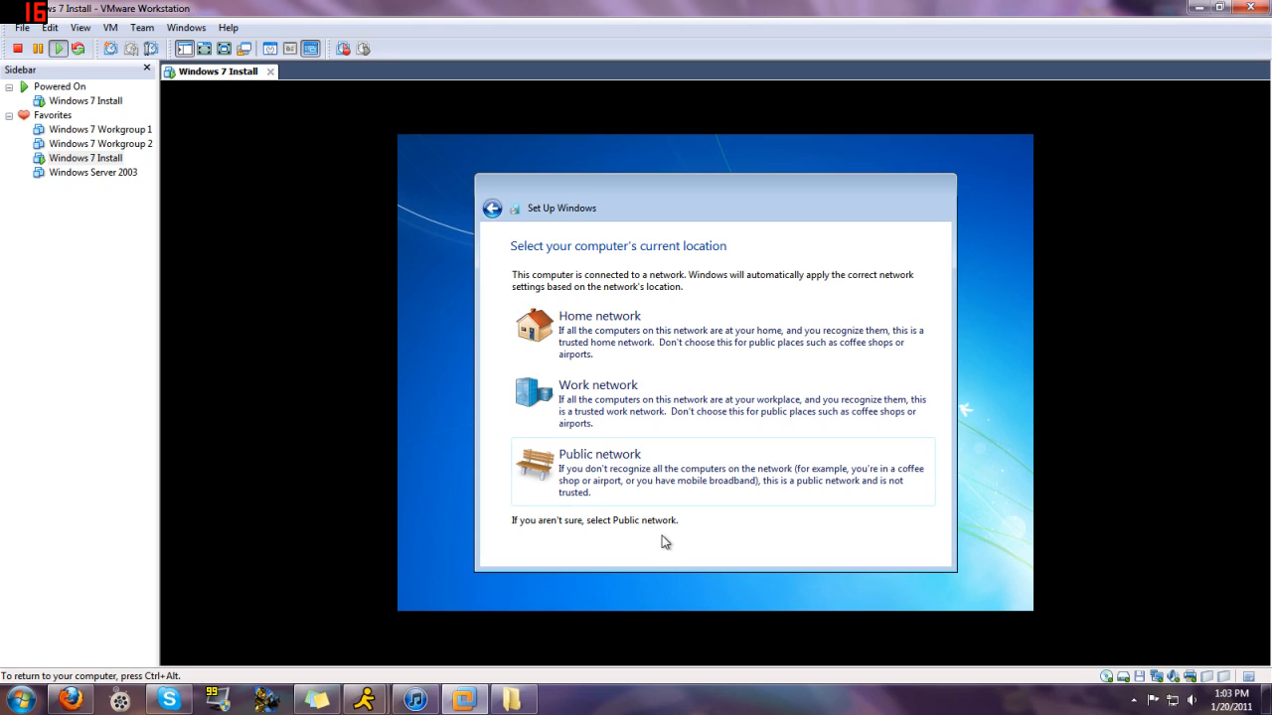
pyautogui.moveTo(749, 544)
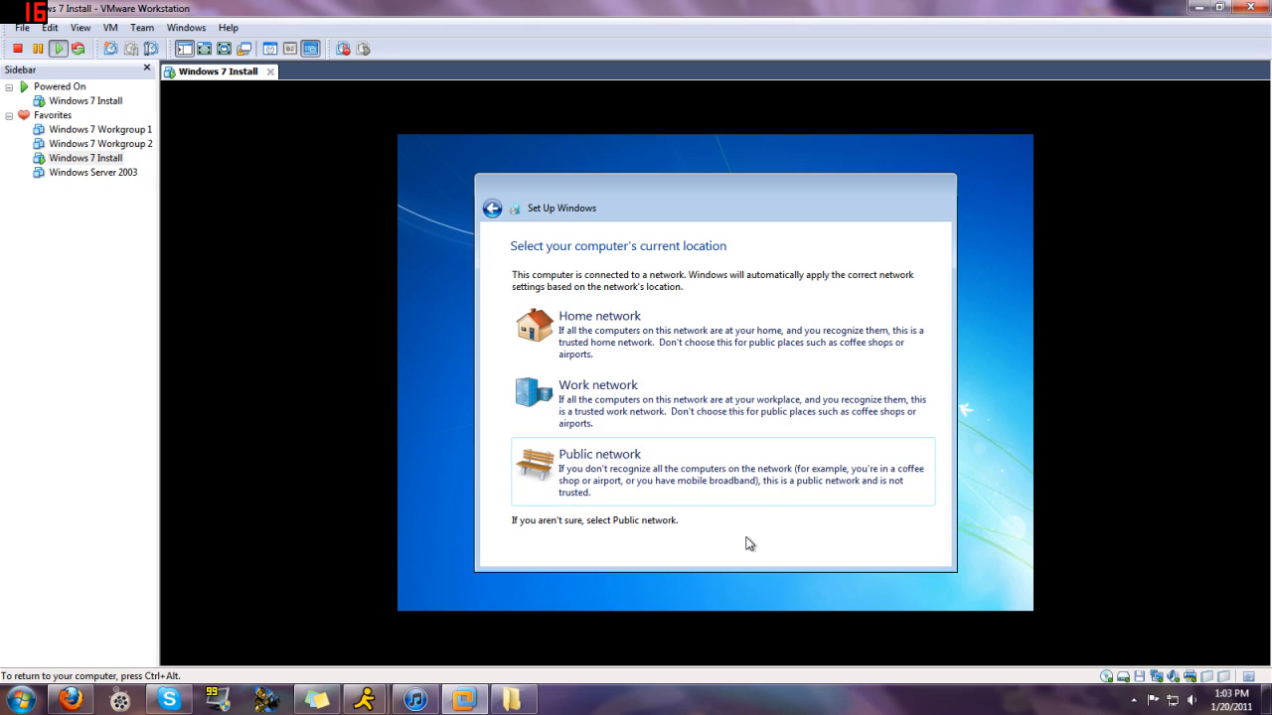
pyautogui.moveTo(545, 283)
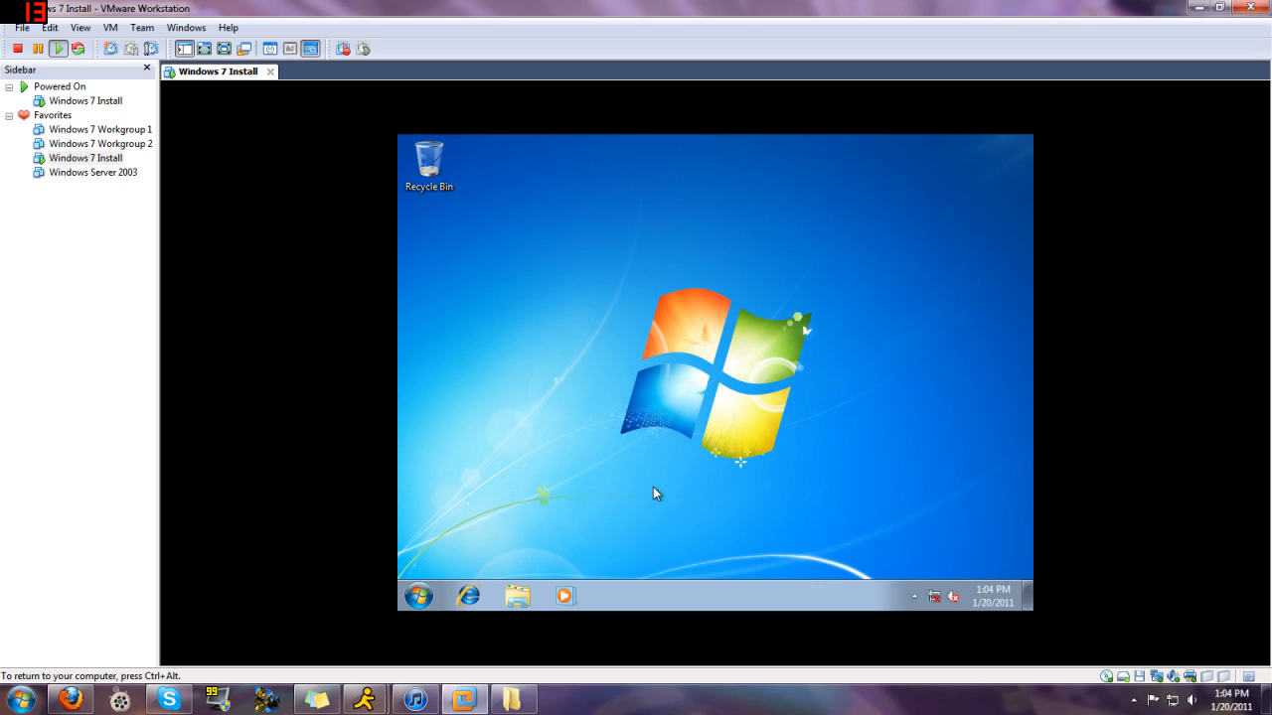
pyautogui.moveTo(580, 477)
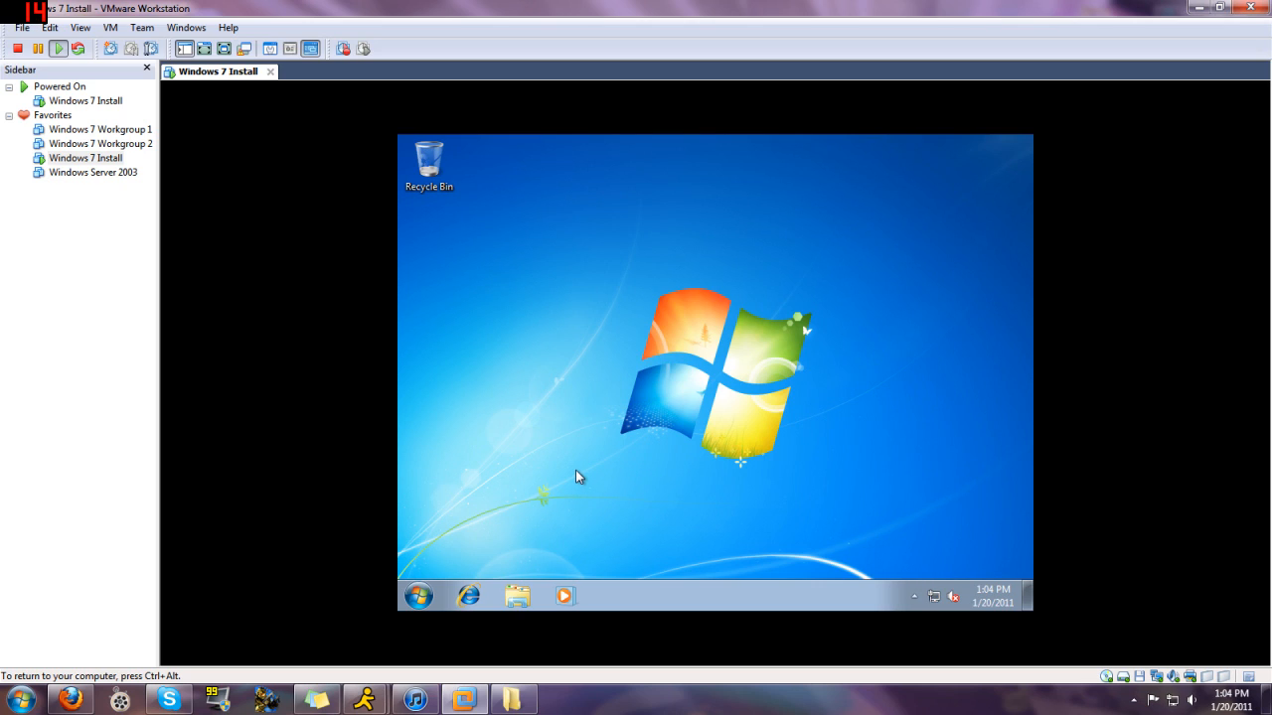
pyautogui.moveTo(581, 469)
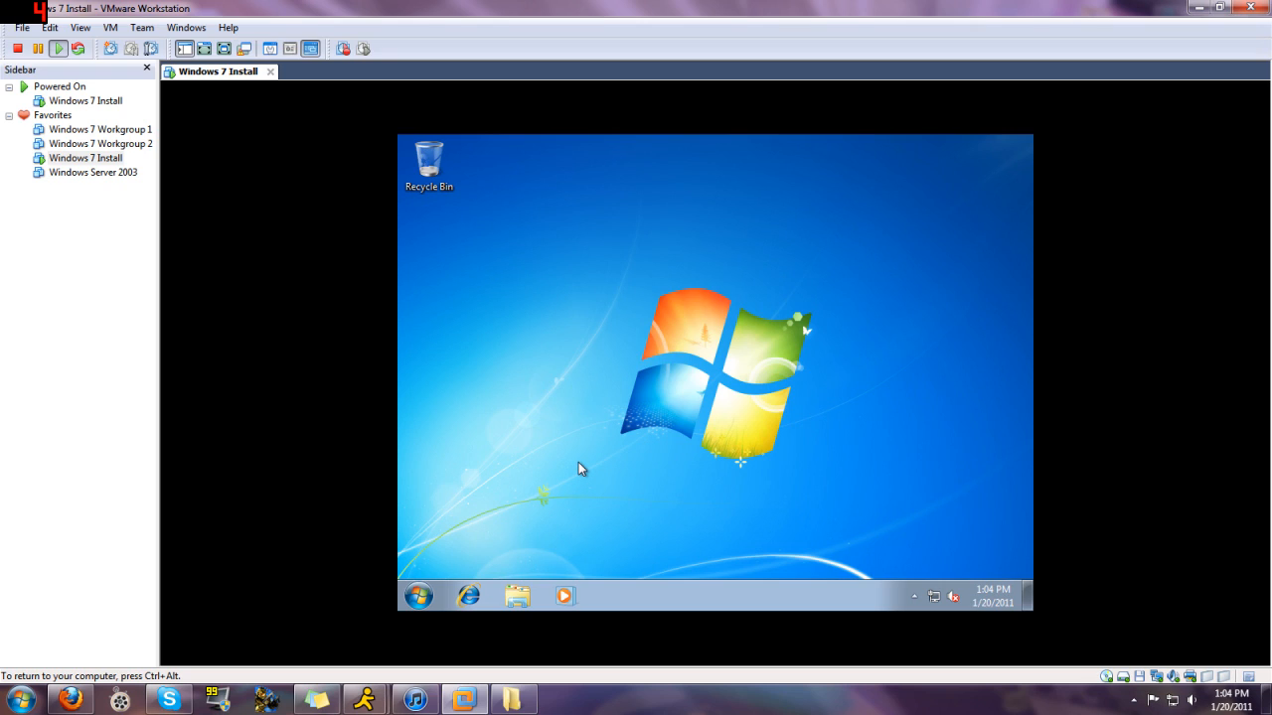
pyautogui.moveTo(579, 459)
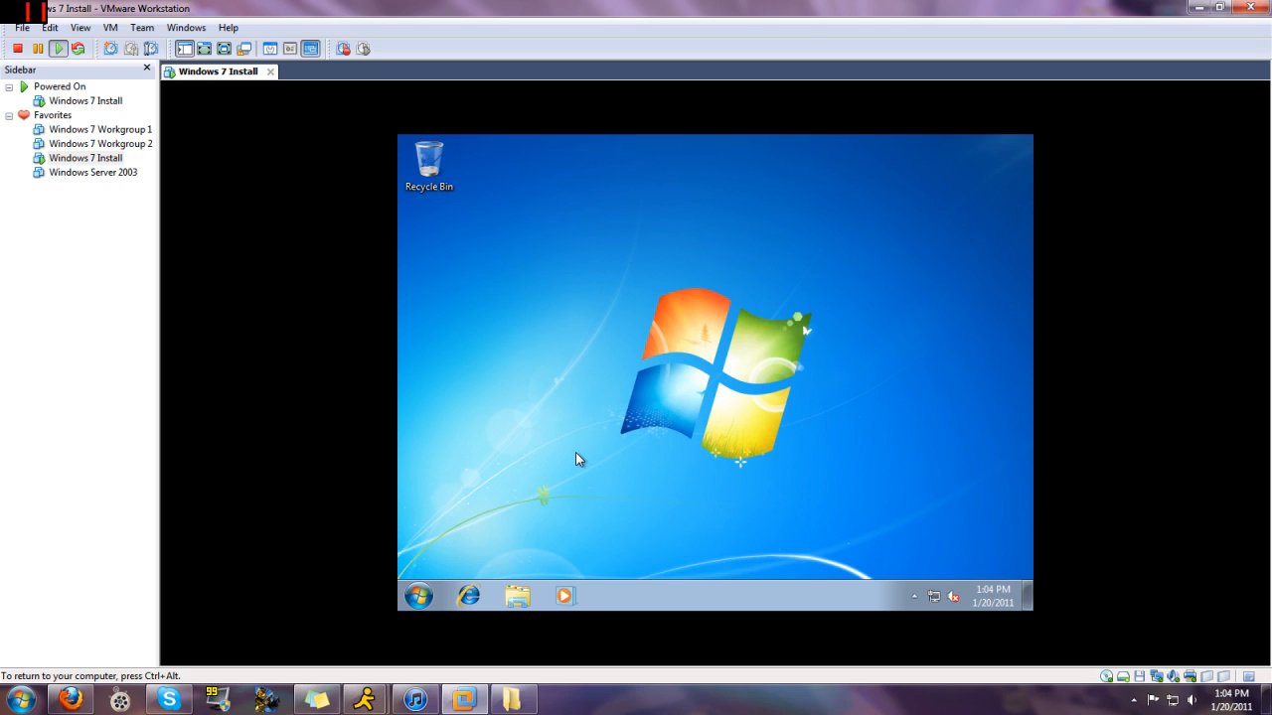
pyautogui.moveTo(550, 474)
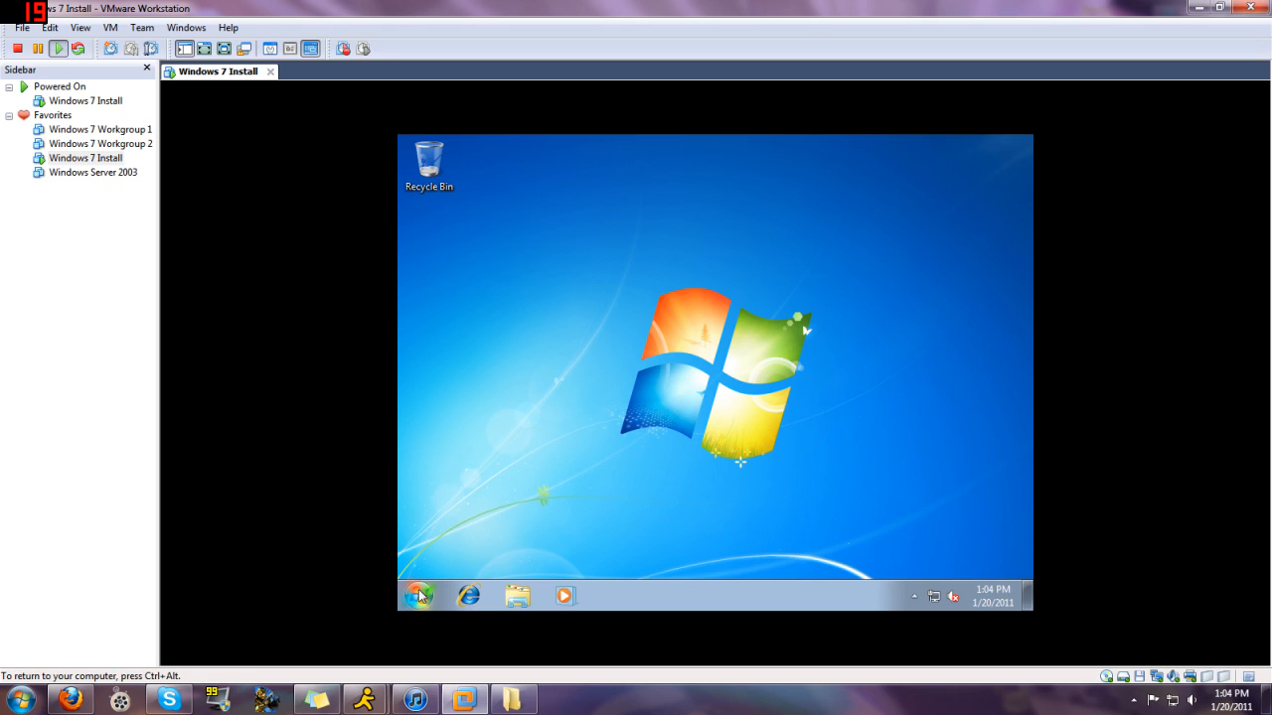
# Step: Open Device Manager via Computer > Manage and inspect Base System Device and Multimedia Audio Controller
pyautogui.click(419, 595)
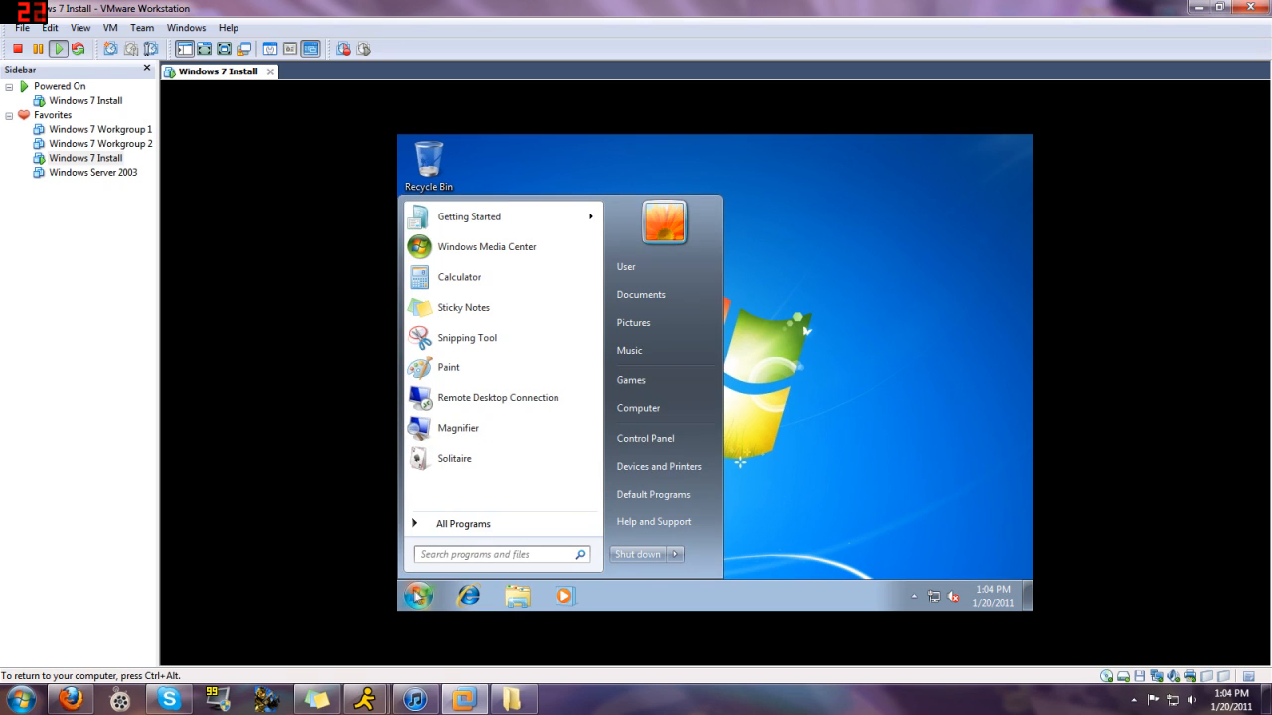
pyautogui.rightClick(638, 408)
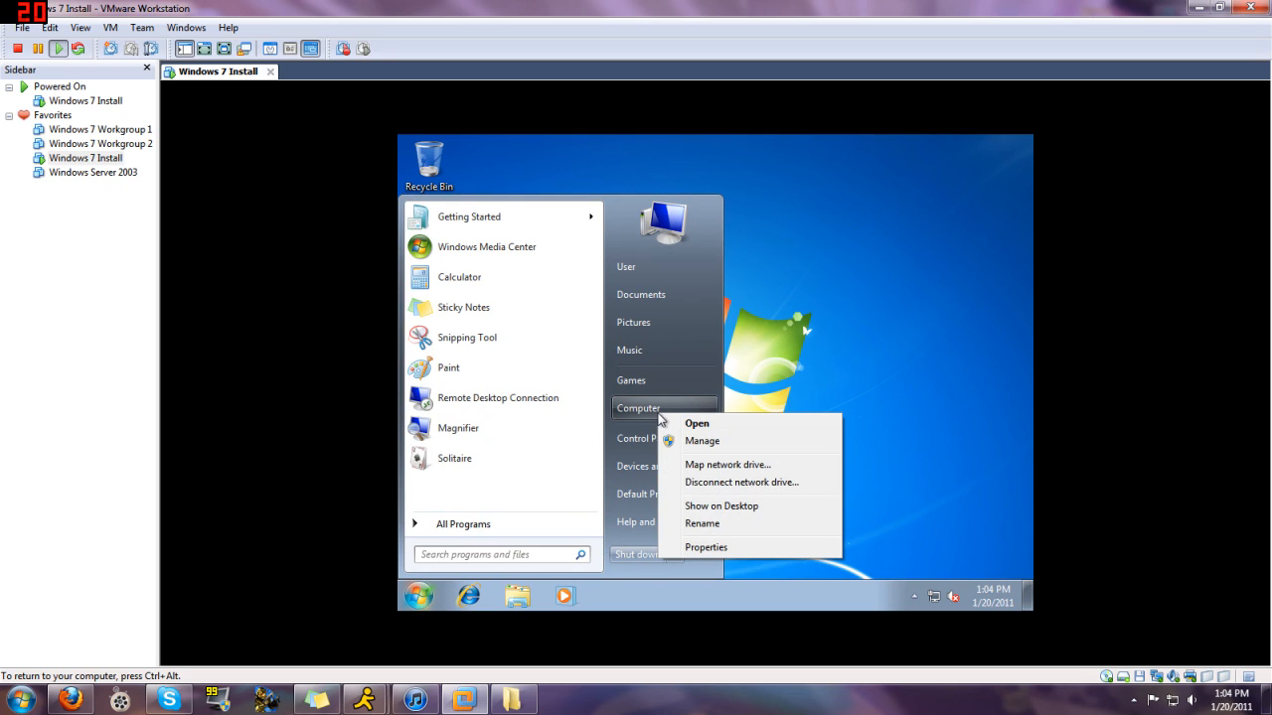
pyautogui.moveTo(702, 441)
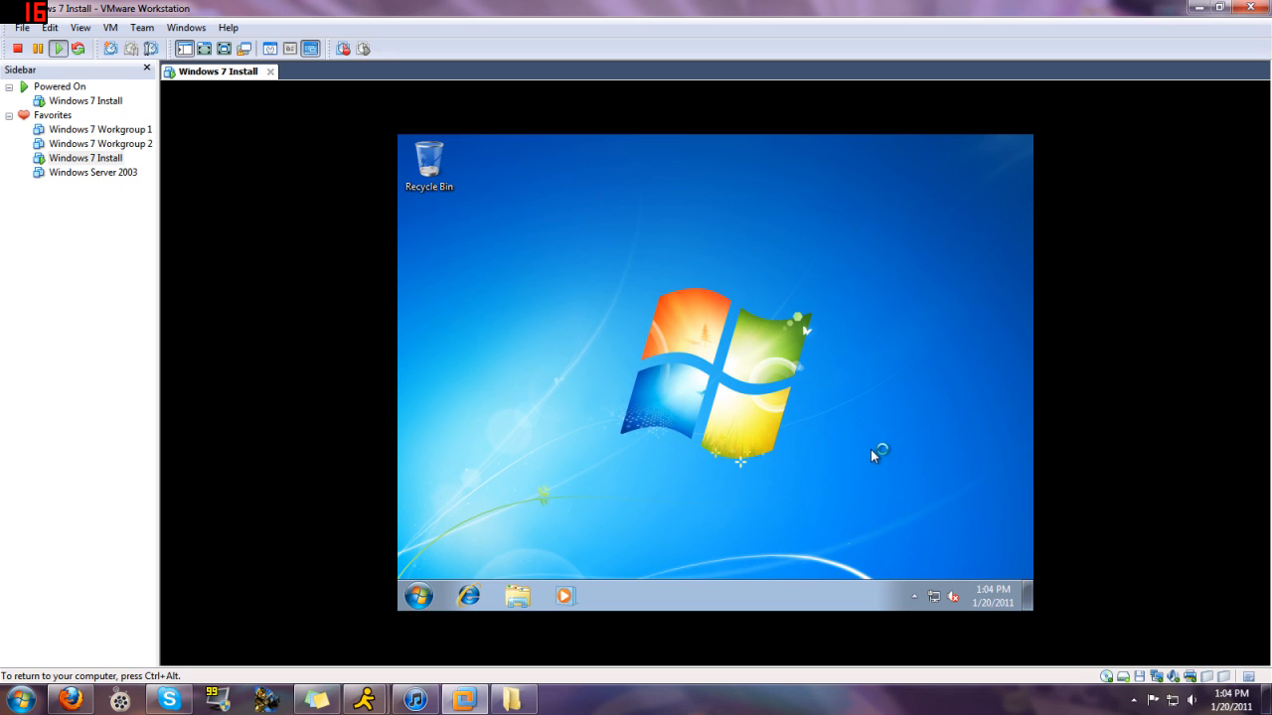
pyautogui.moveTo(874, 456)
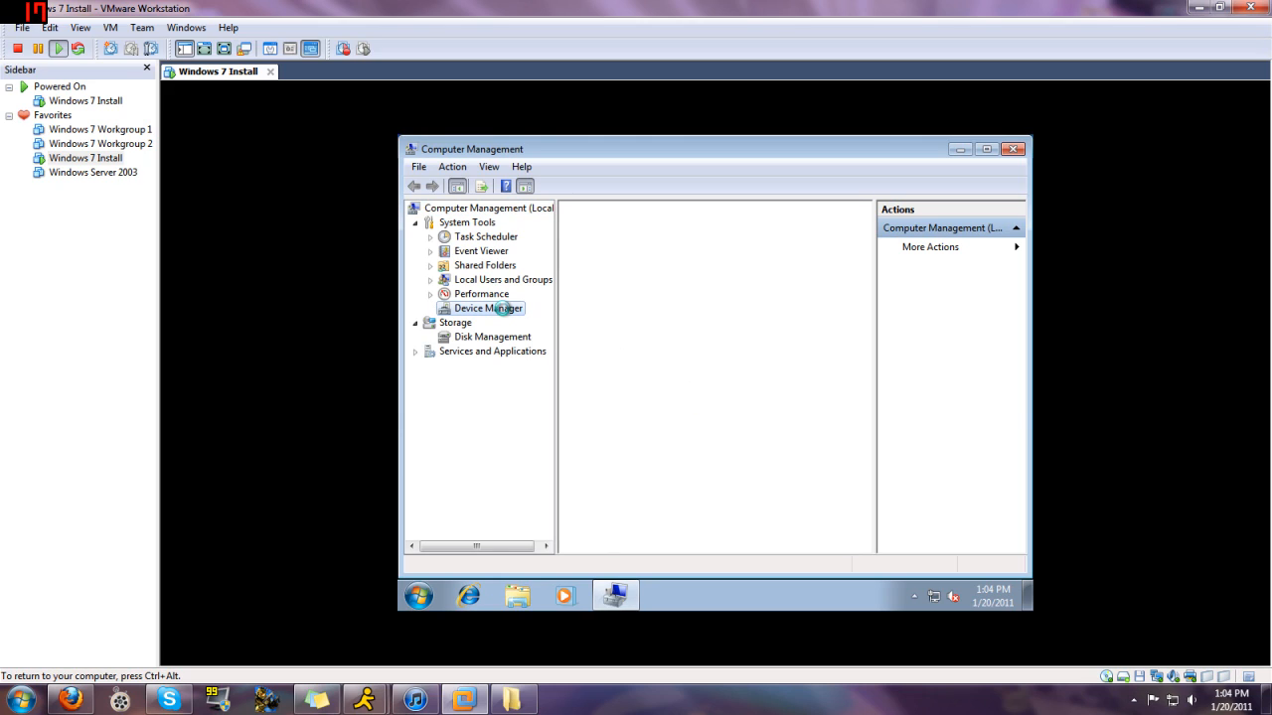
pyautogui.click(488, 308)
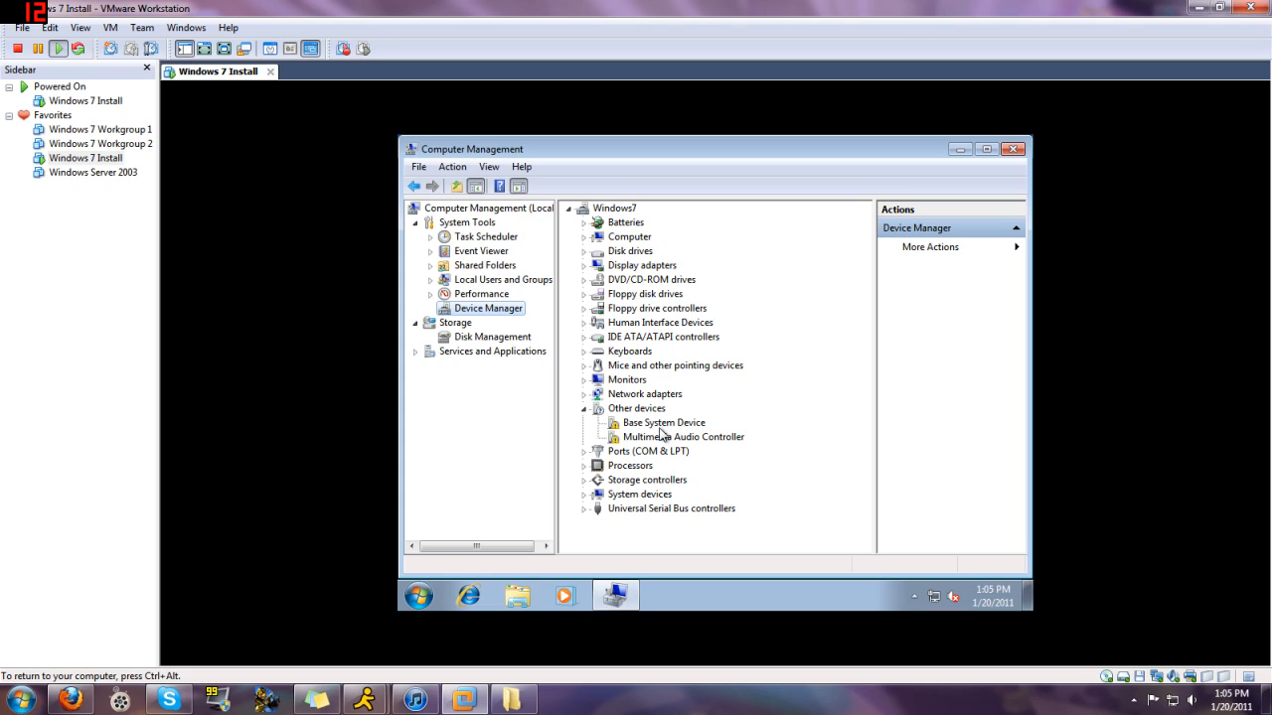
pyautogui.click(663, 422)
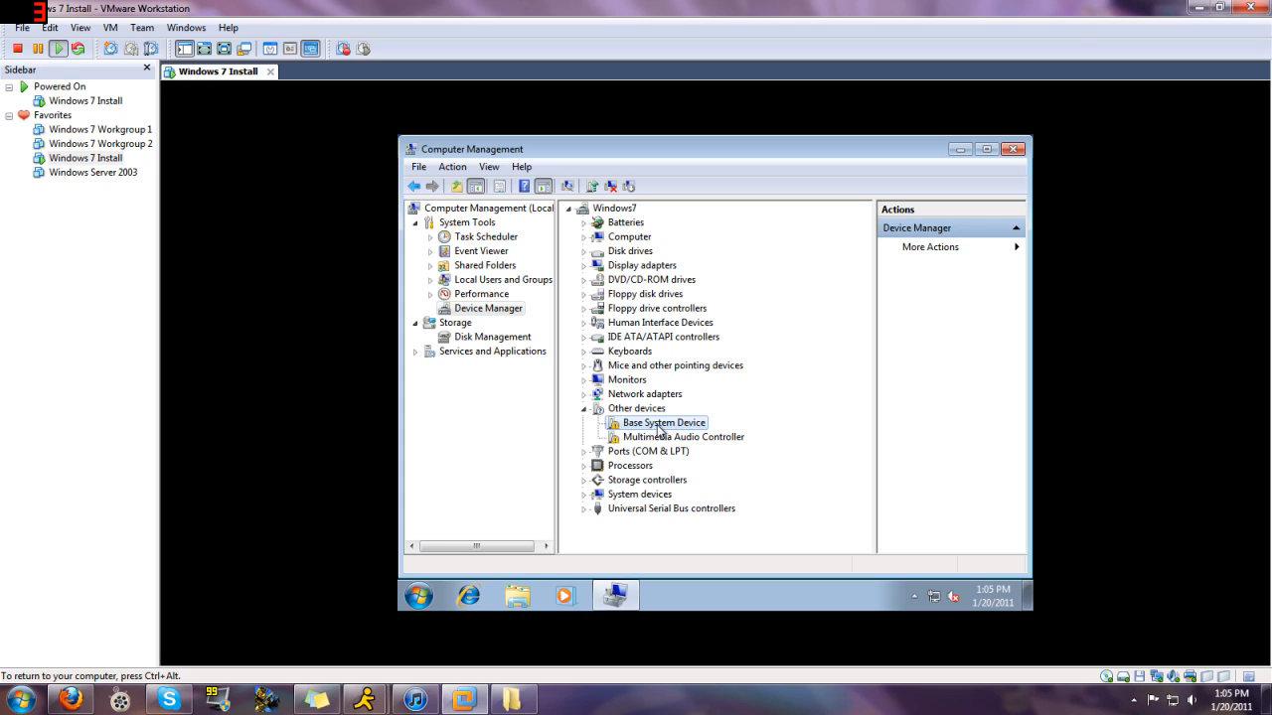
pyautogui.click(648, 451)
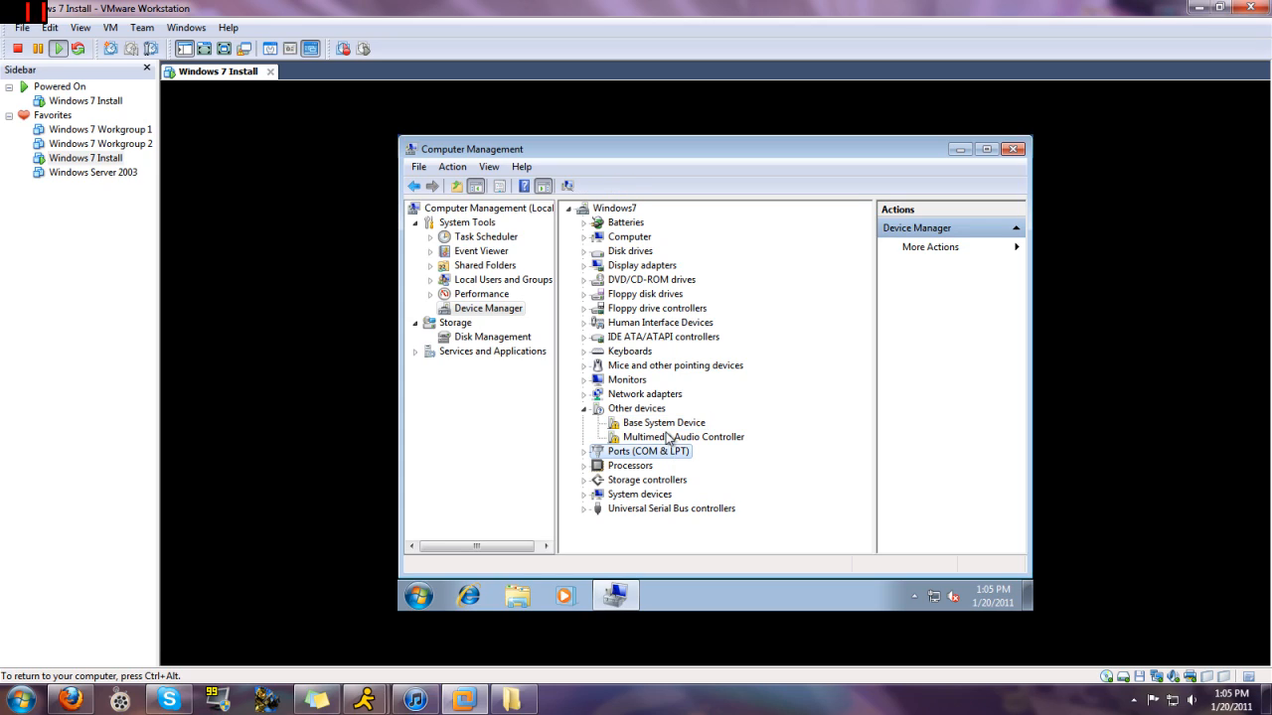
pyautogui.click(683, 437)
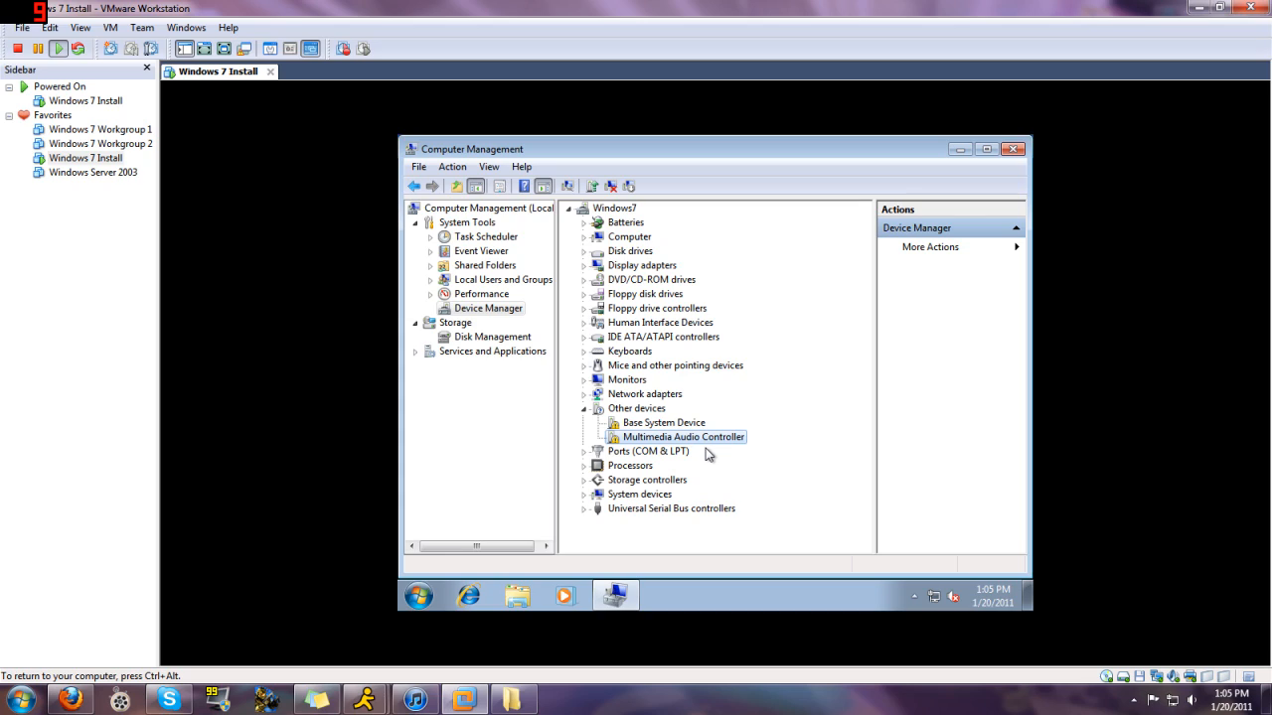
pyautogui.moveTo(665, 426)
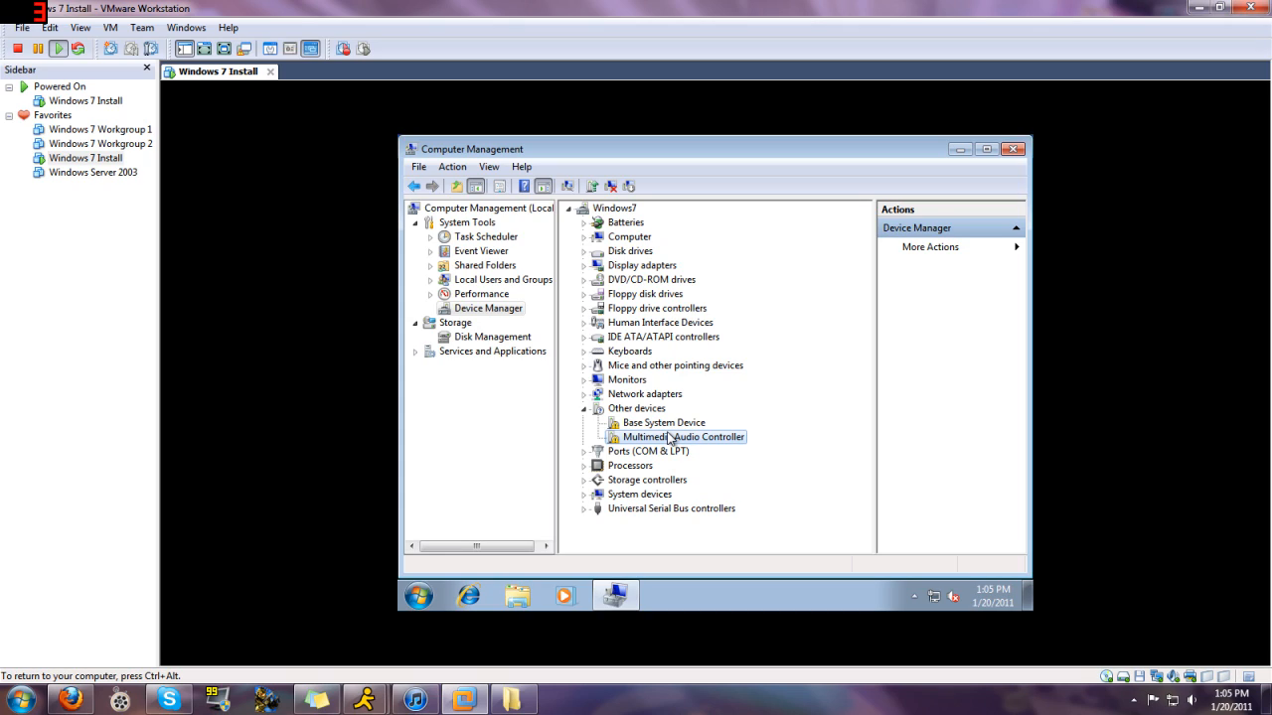
pyautogui.moveTo(923, 210)
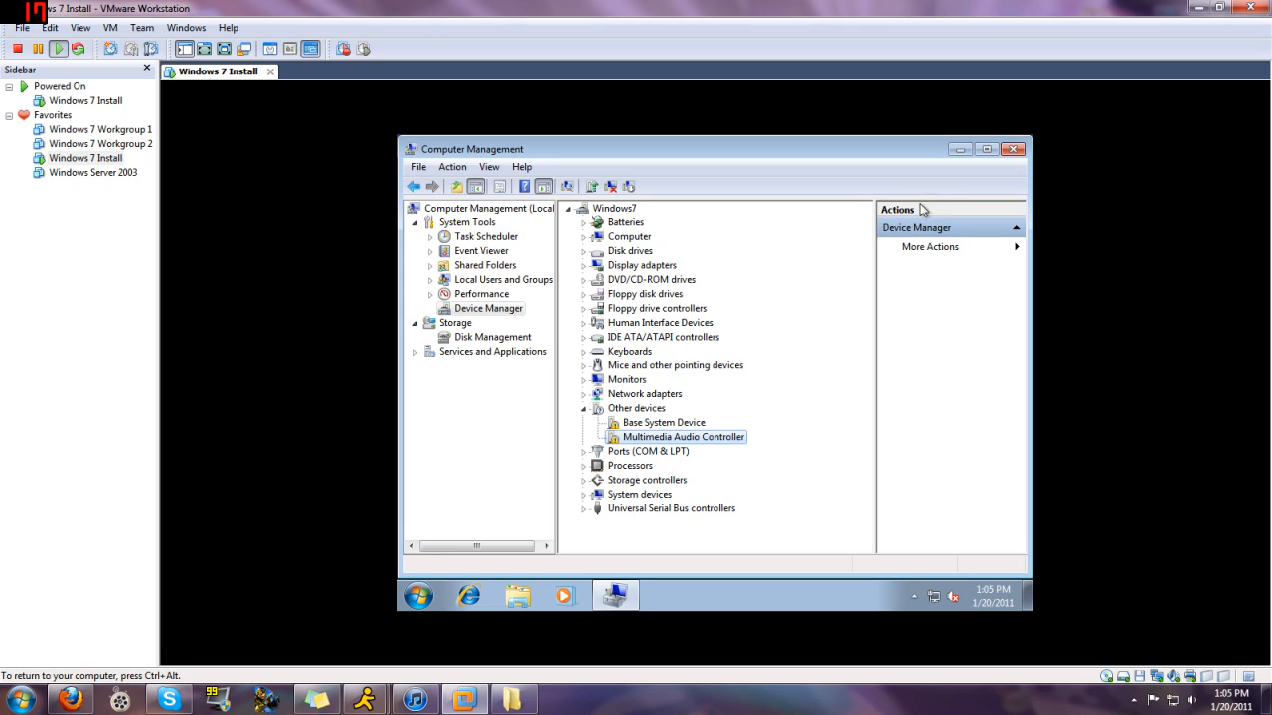
pyautogui.moveTo(1012, 149)
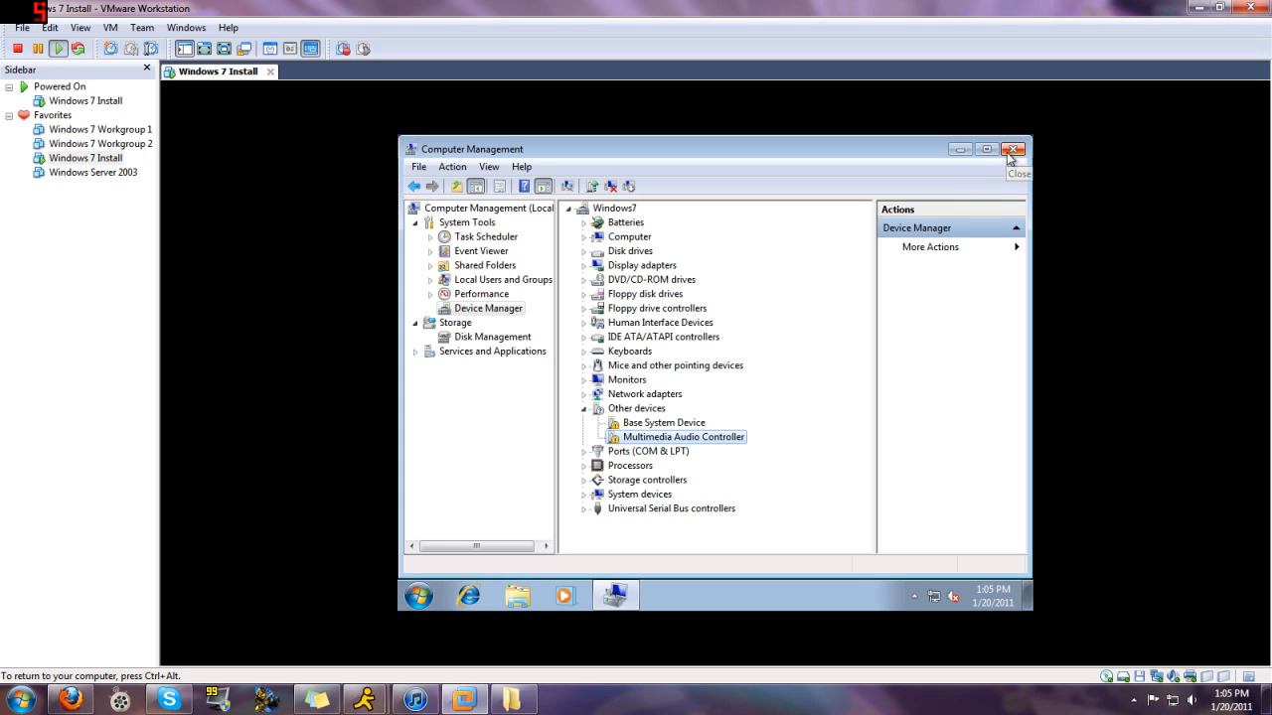
# Step: Close the Computer Management window to return to the Windows 7 desktop
pyautogui.click(1014, 149)
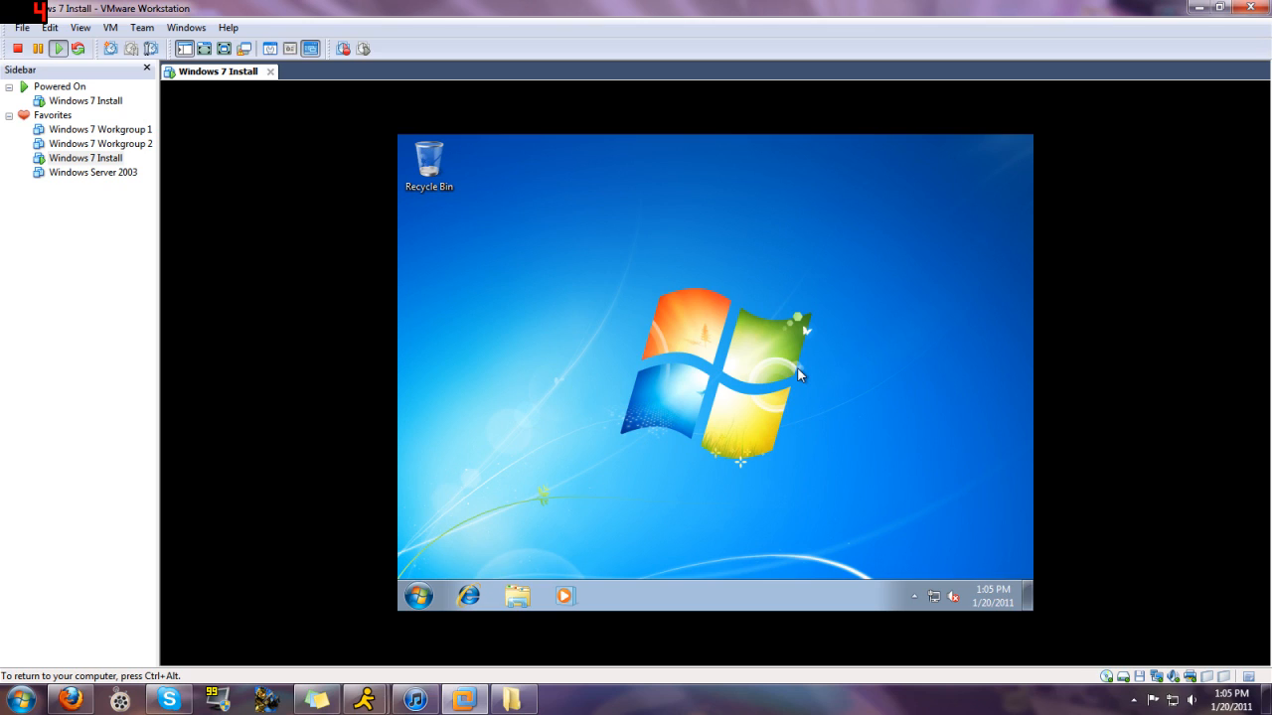
pyautogui.moveTo(686, 396)
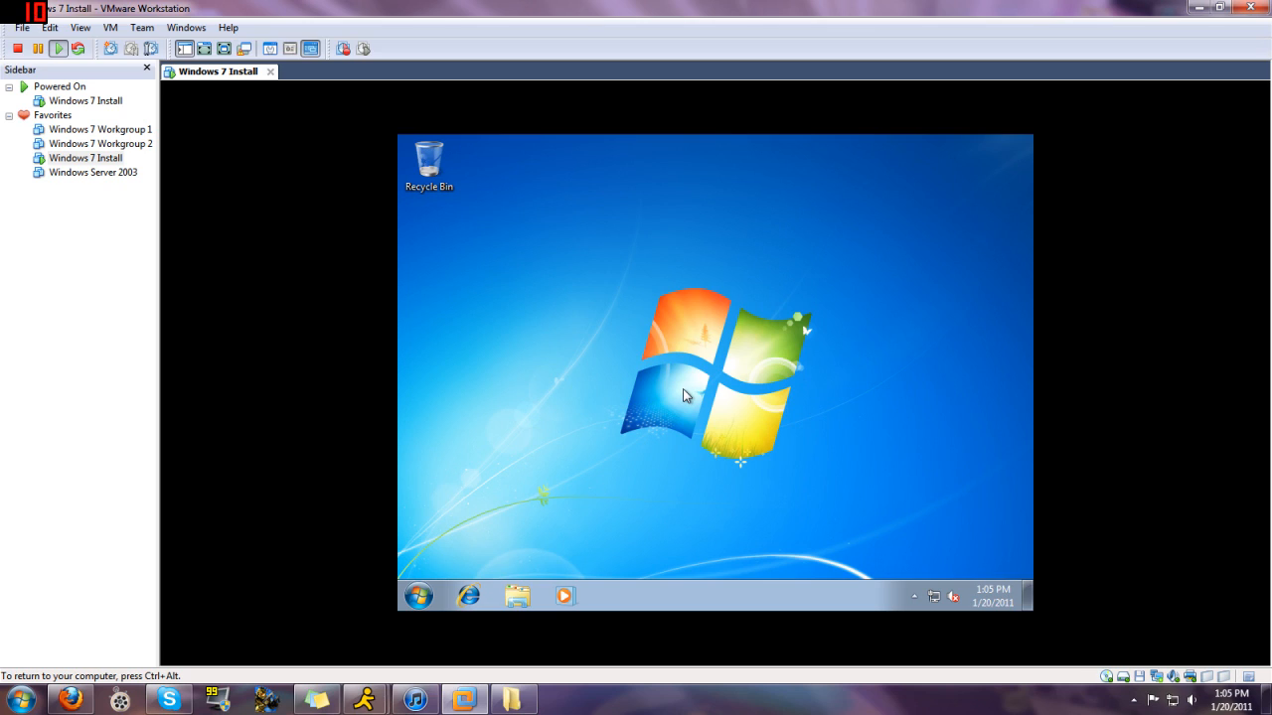
pyautogui.moveTo(621, 470)
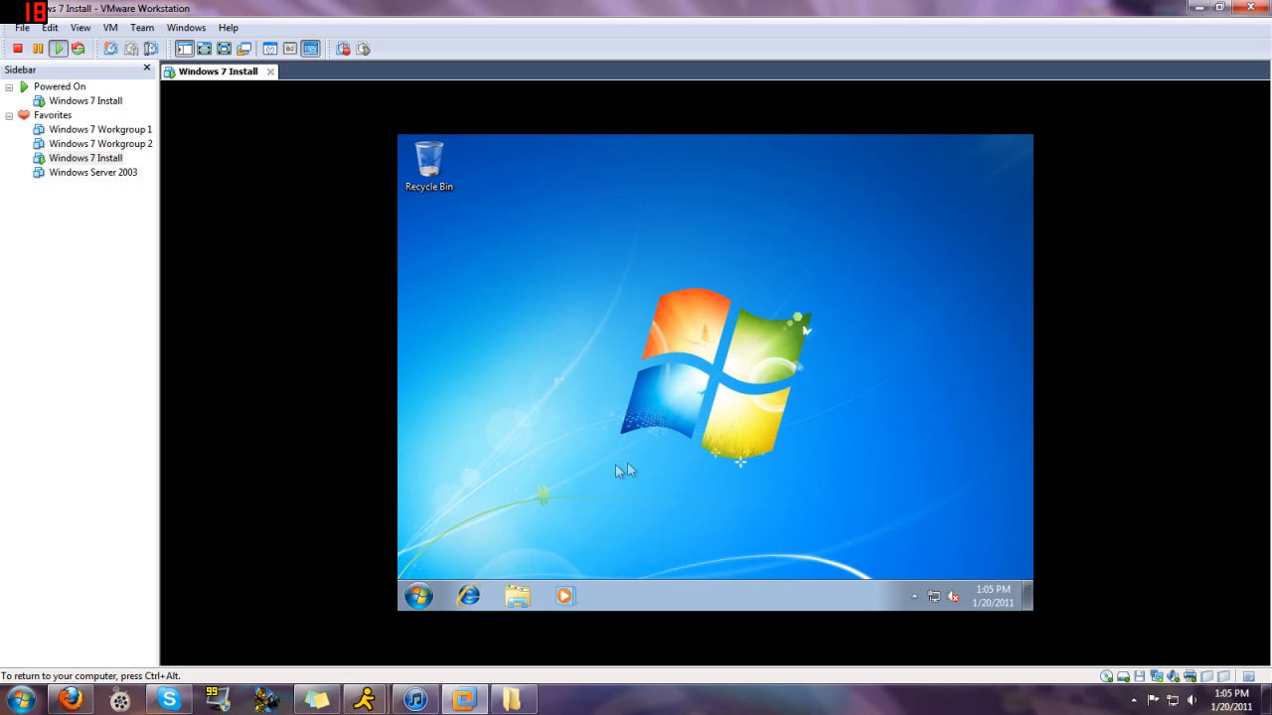
pyautogui.moveTo(638, 458)
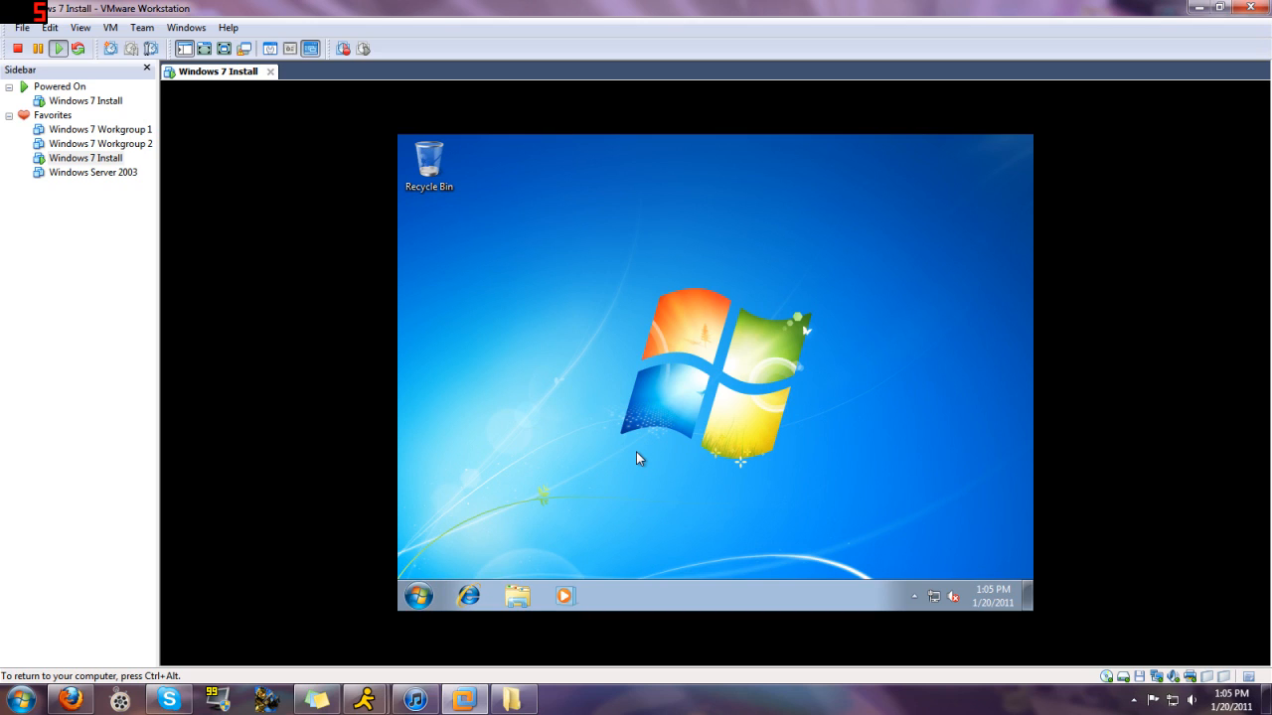